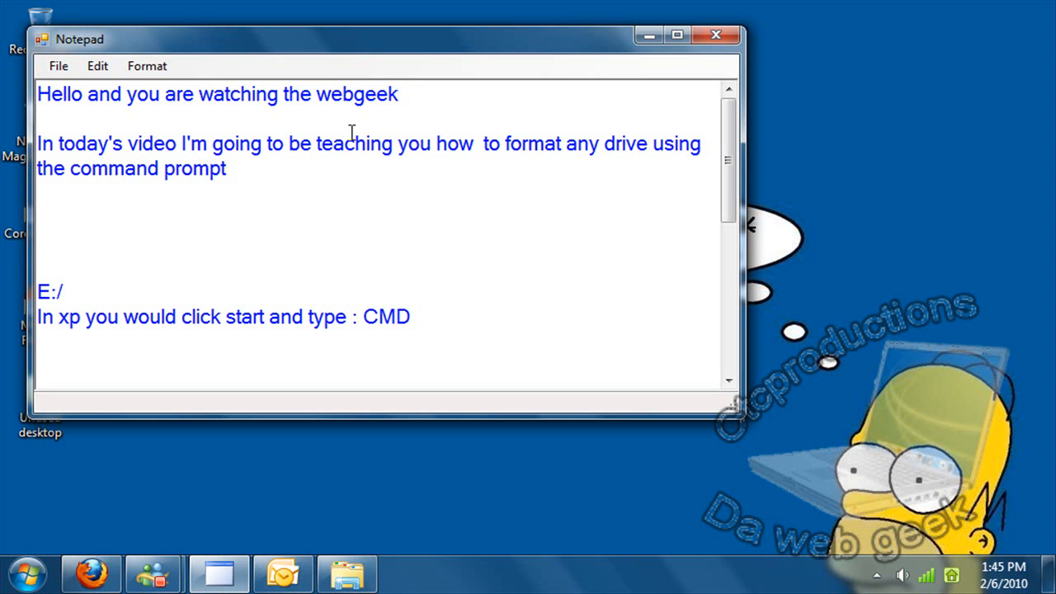
pyautogui.moveTo(442, 263)
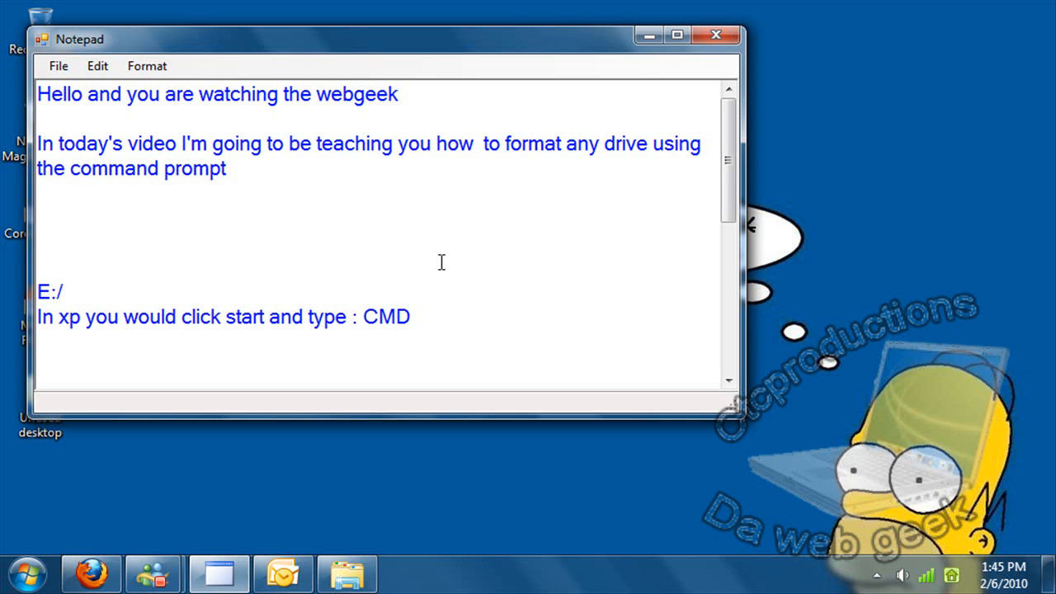
pyautogui.moveTo(228, 213)
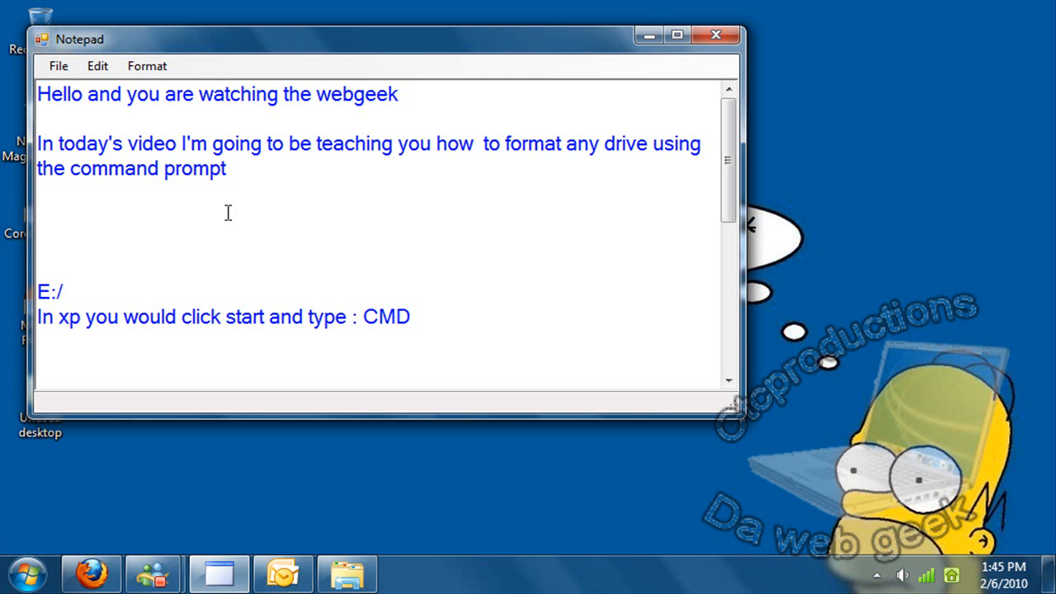
# Step: View OS (C:) and Removable Disk (E:) in Computer, then return to the Notepad notes
pyautogui.click(31, 566)
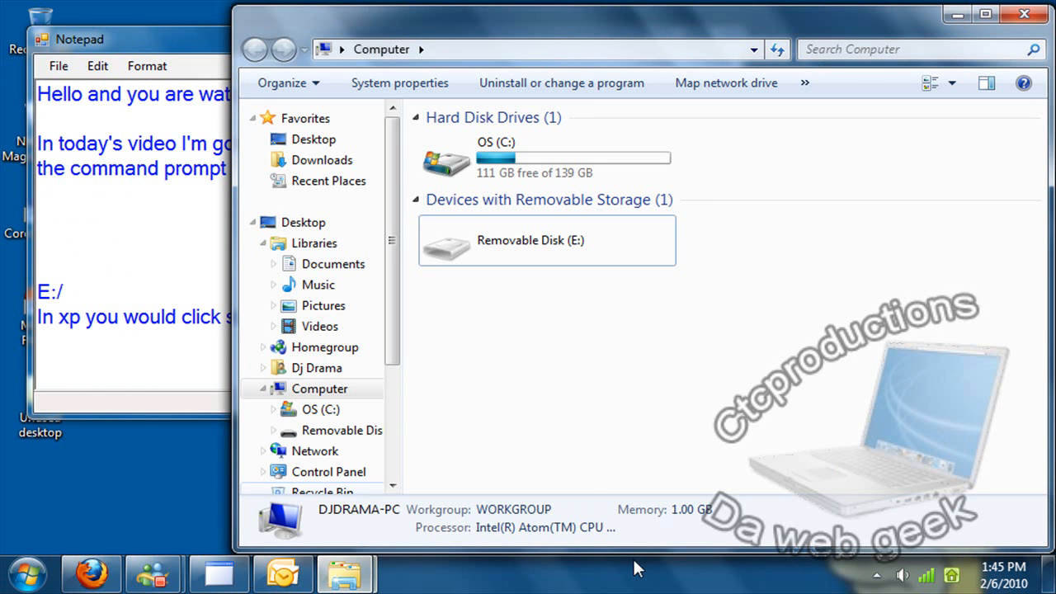
pyautogui.click(544, 157)
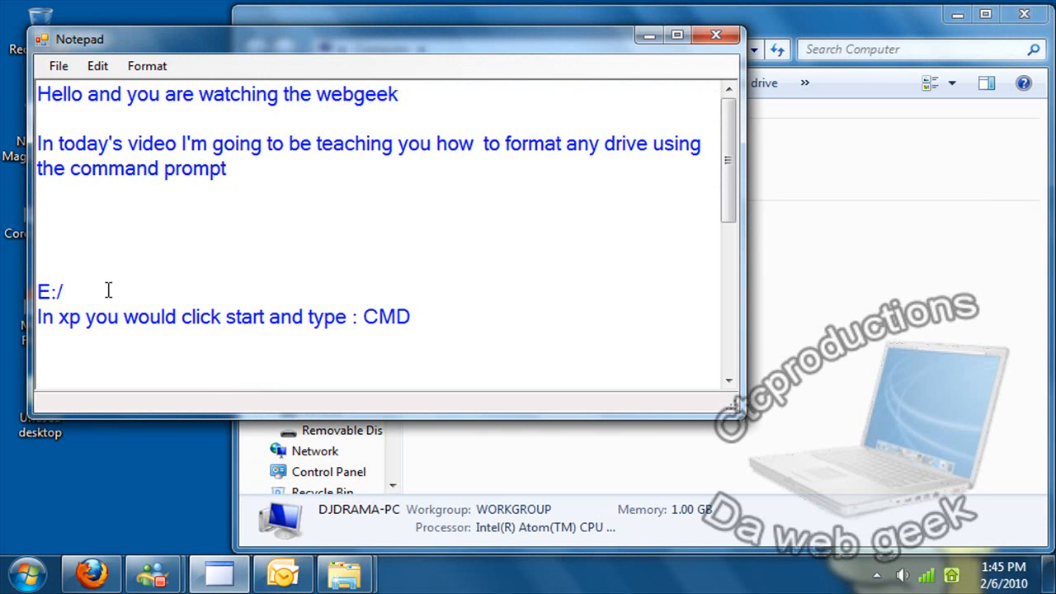
pyautogui.moveTo(615, 478)
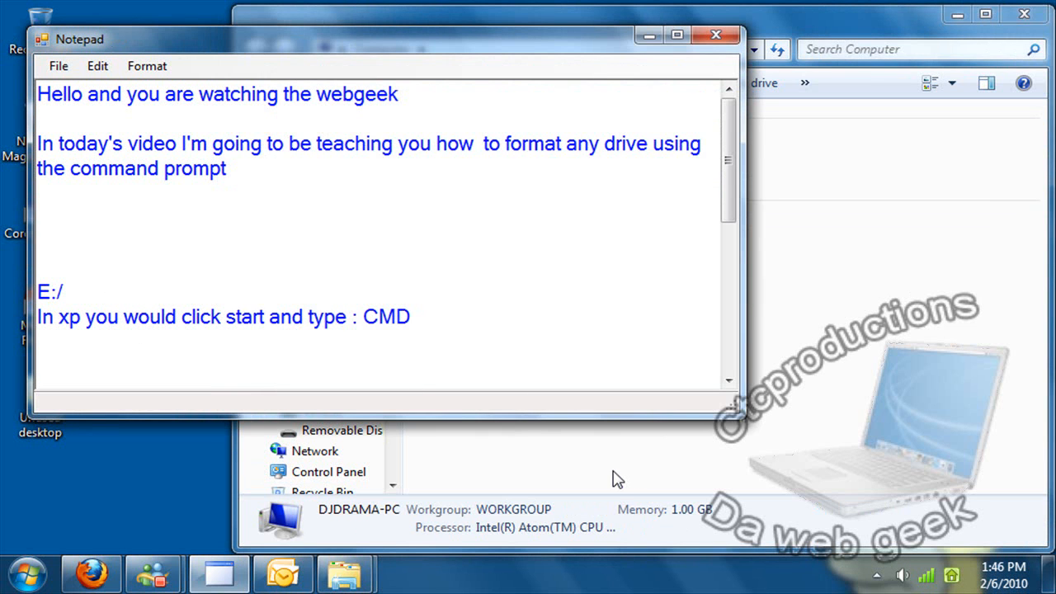
# Step: Add 'click run and then' to the XP line and launch cmd from Start search
pyautogui.click(32, 586)
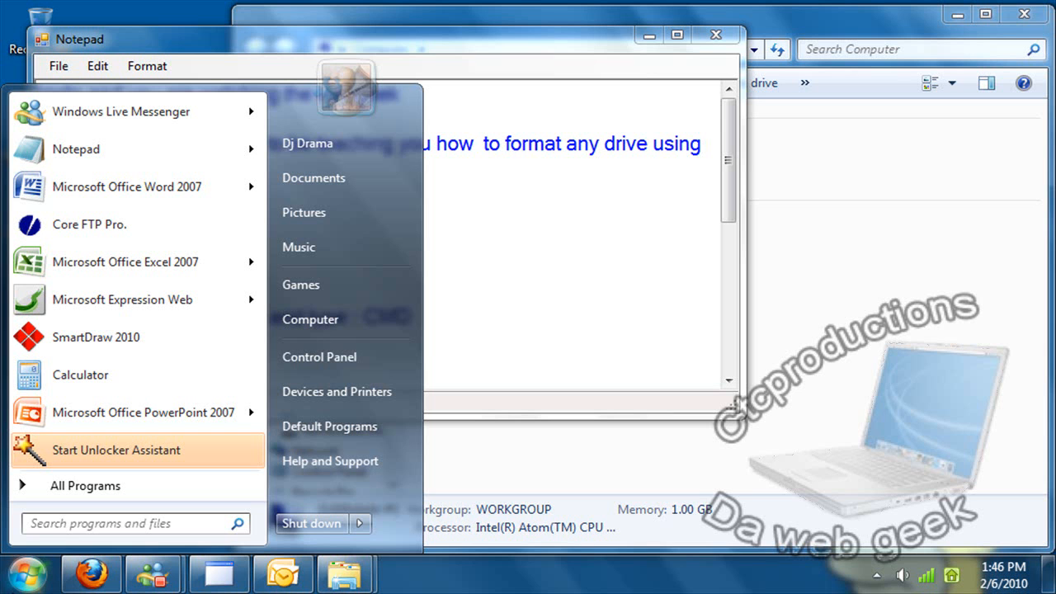
pyautogui.moveTo(346, 462)
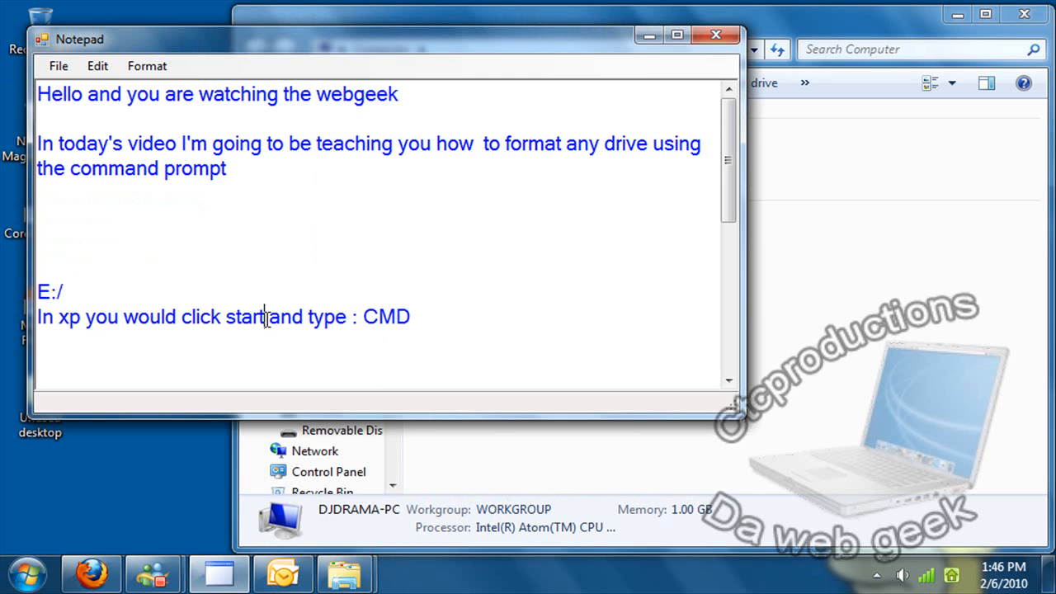
pyautogui.write('click run and then')
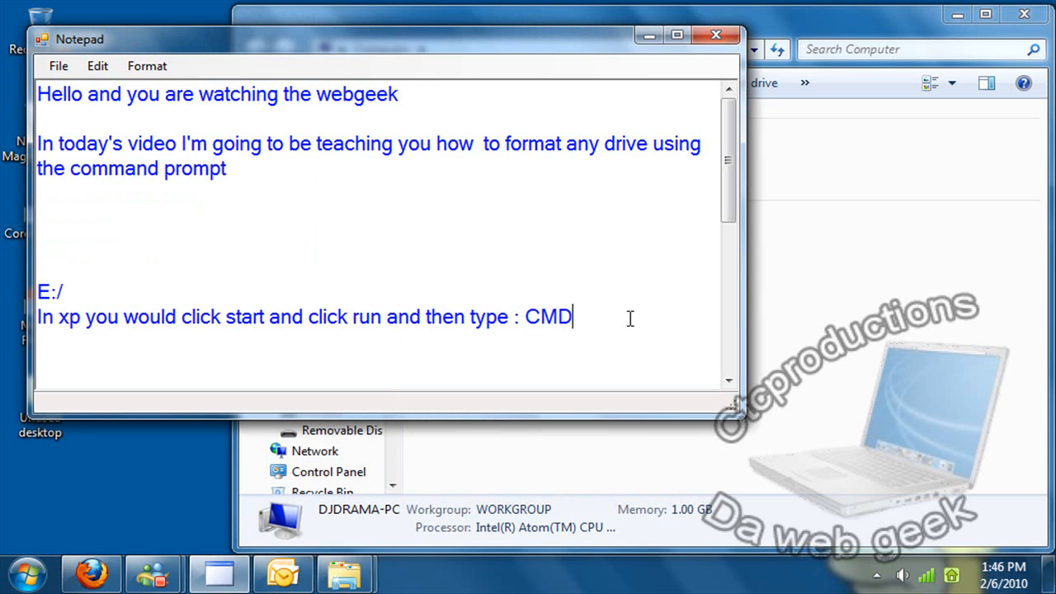
pyautogui.click(31, 568)
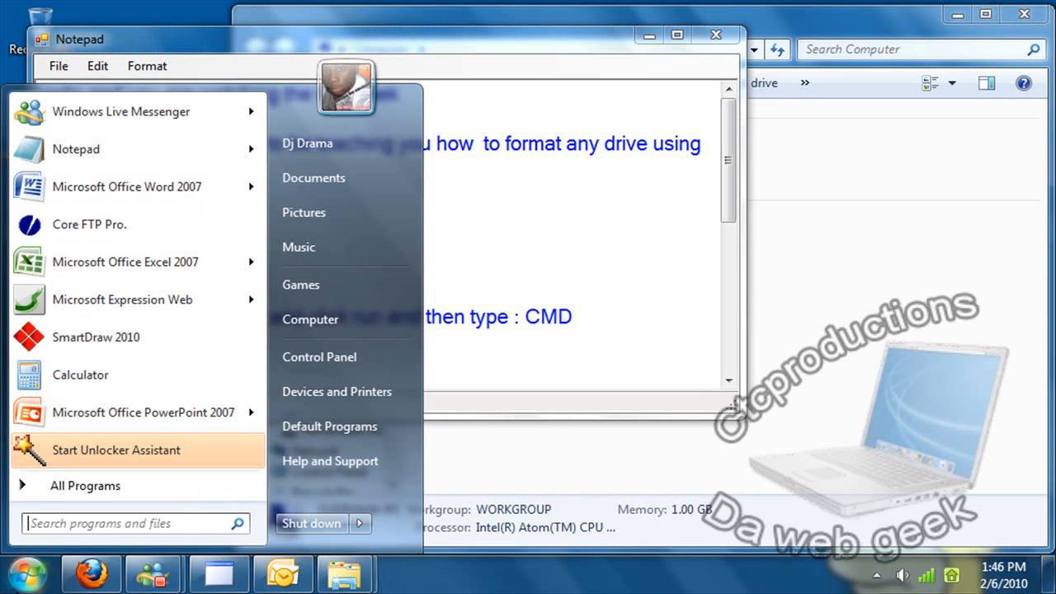
pyautogui.write('cmd')
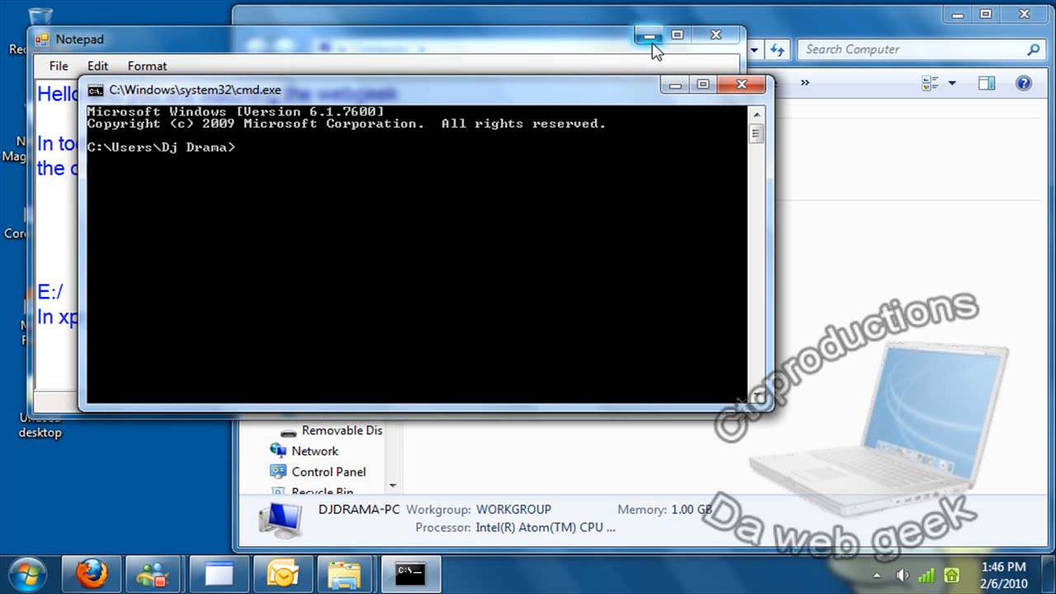
pyautogui.moveTo(487, 196)
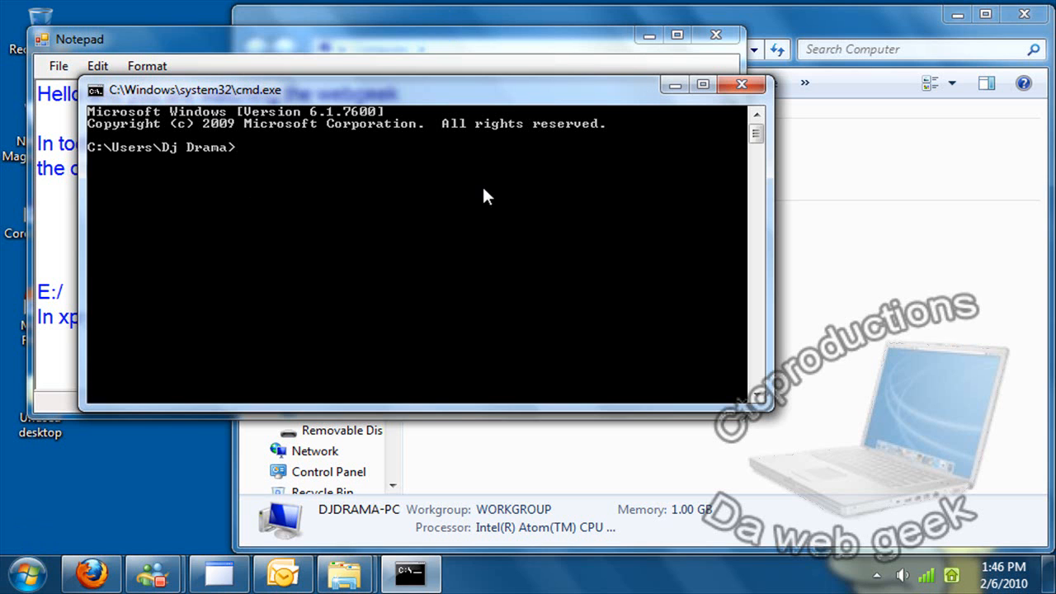
# Step: Leave 'Format E:/' typed but unrun at the prompt
pyautogui.write('Format E')
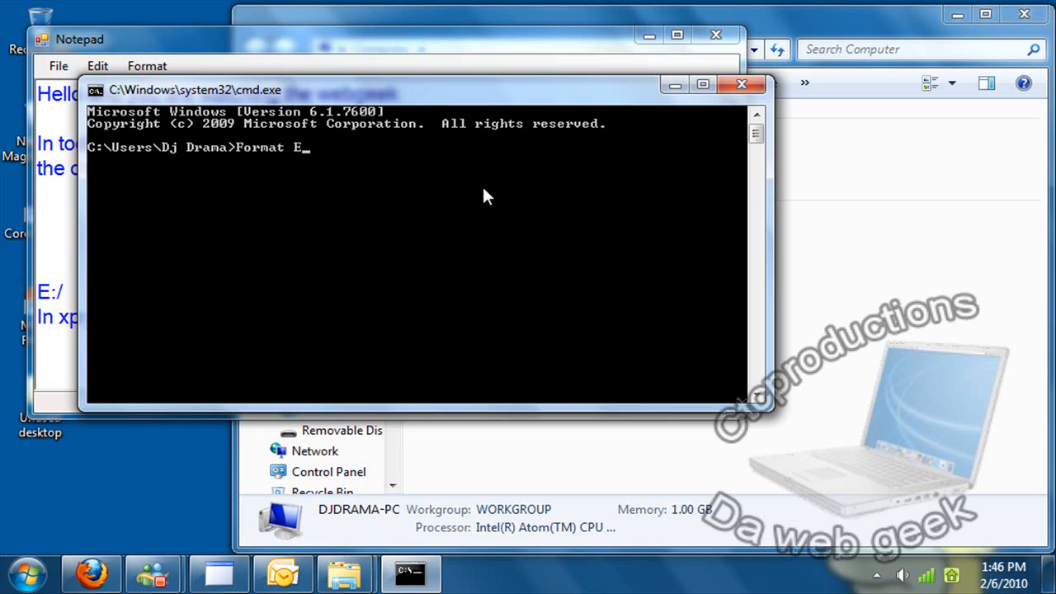
pyautogui.write(':/')
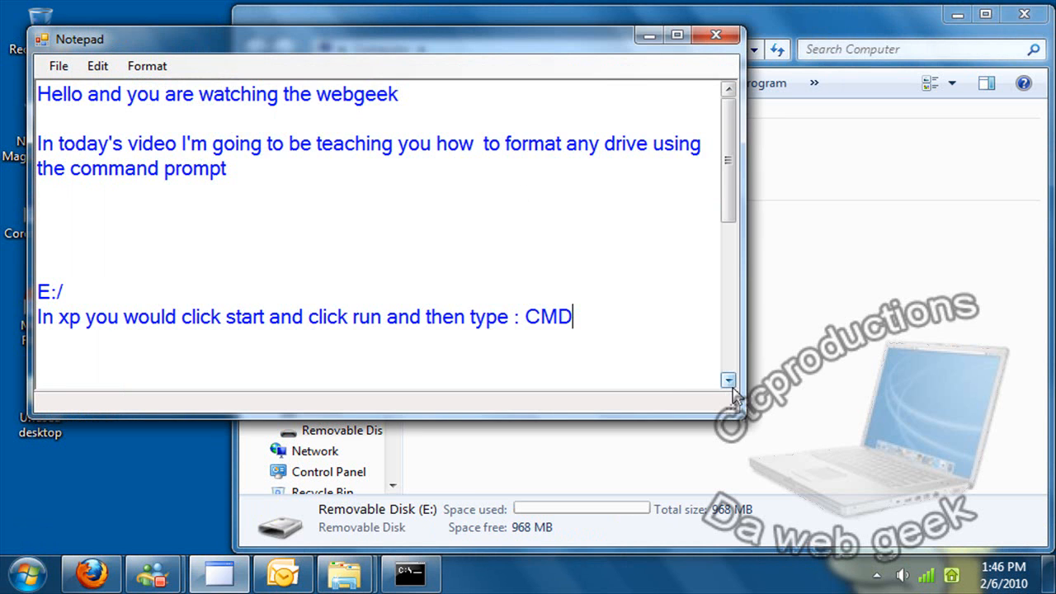
# Step: Scroll the notes to the Format "Drive": and Format "Drive":/Q command examples
pyautogui.scroll(-3)
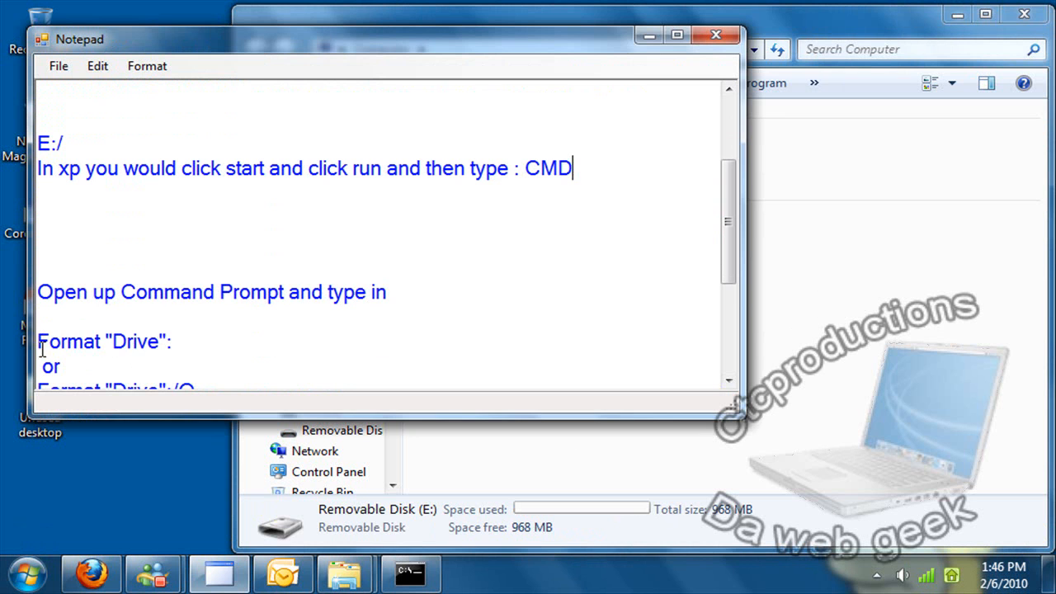
pyautogui.moveTo(38, 291); pyautogui.dragTo(393, 291)
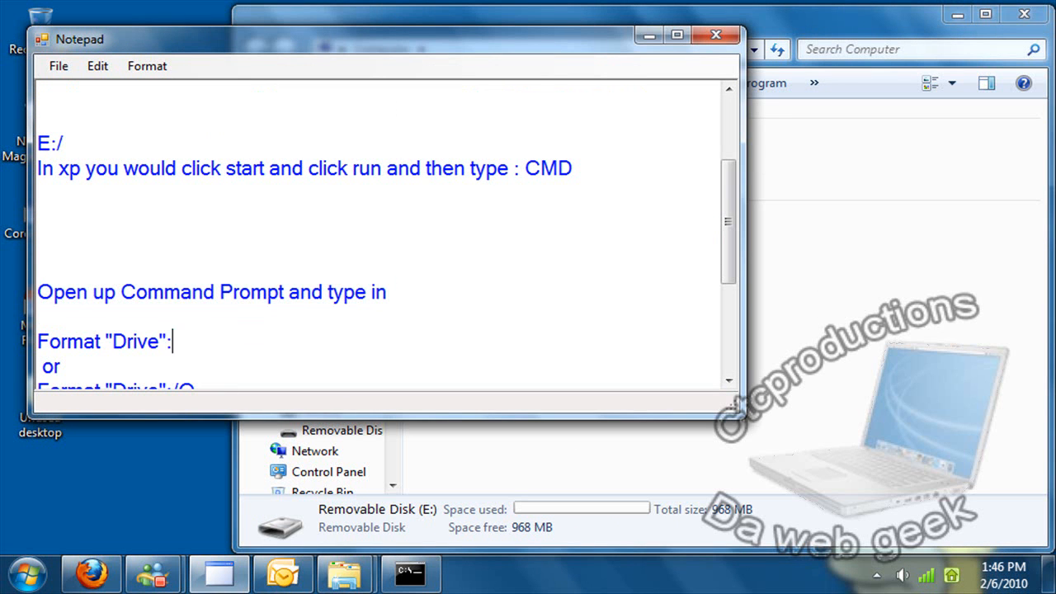
pyautogui.moveTo(709, 390)
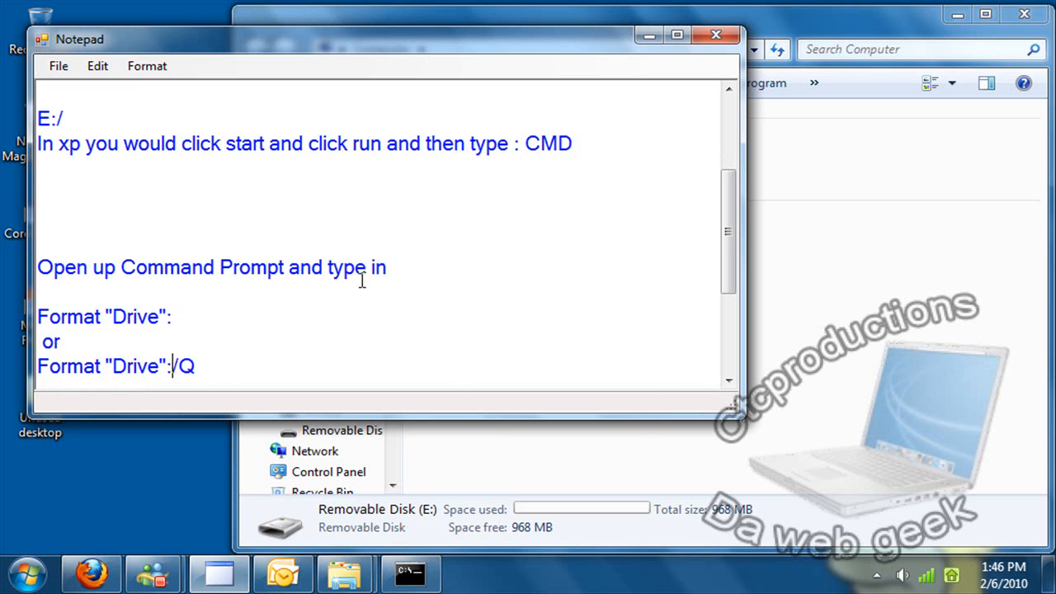
pyautogui.moveTo(284, 316)
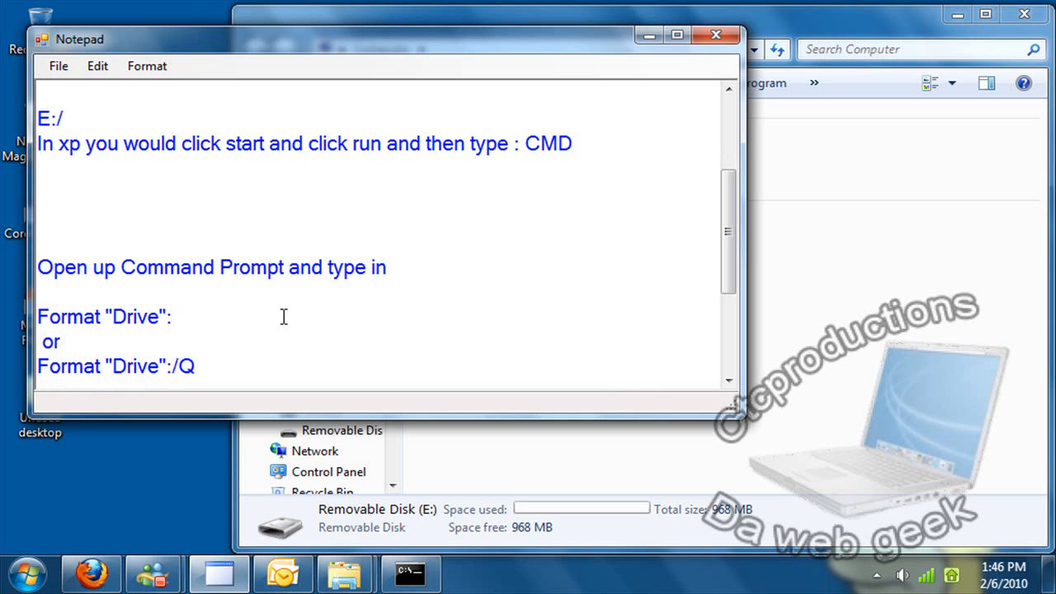
pyautogui.moveTo(152, 377)
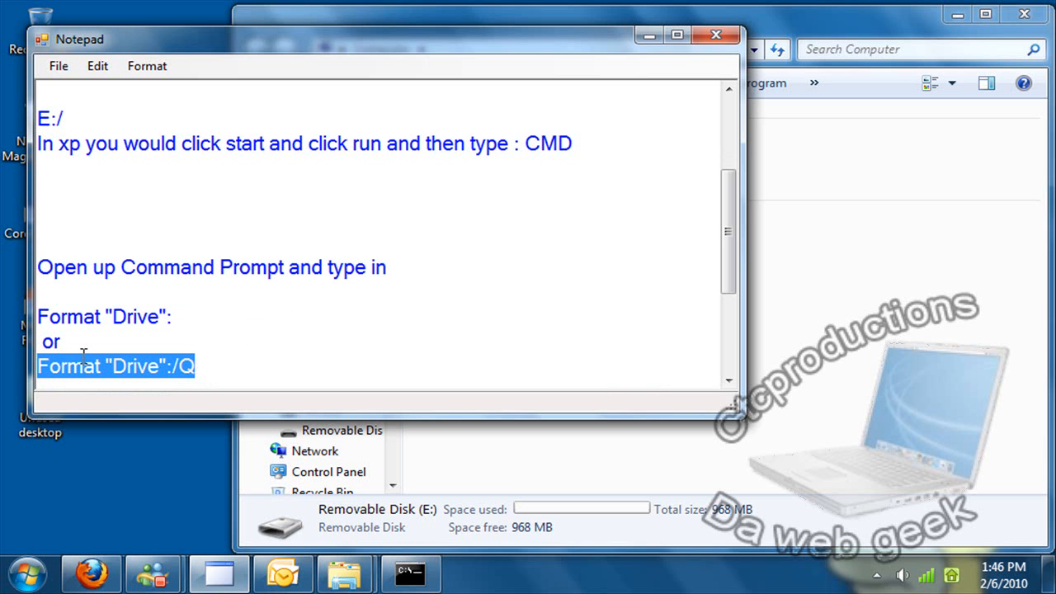
pyautogui.click(203, 366)
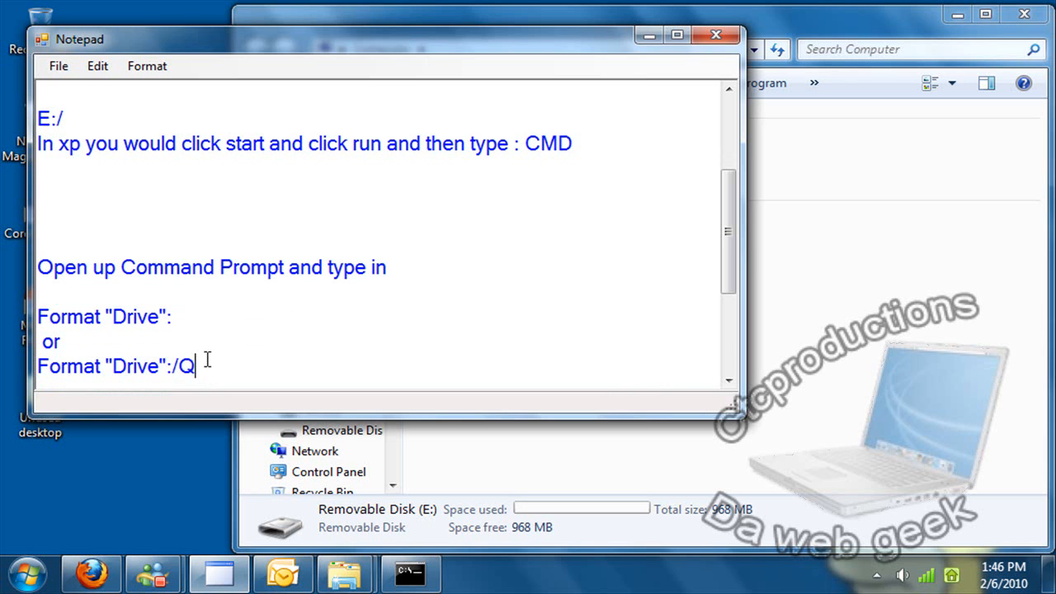
pyautogui.moveTo(732, 371)
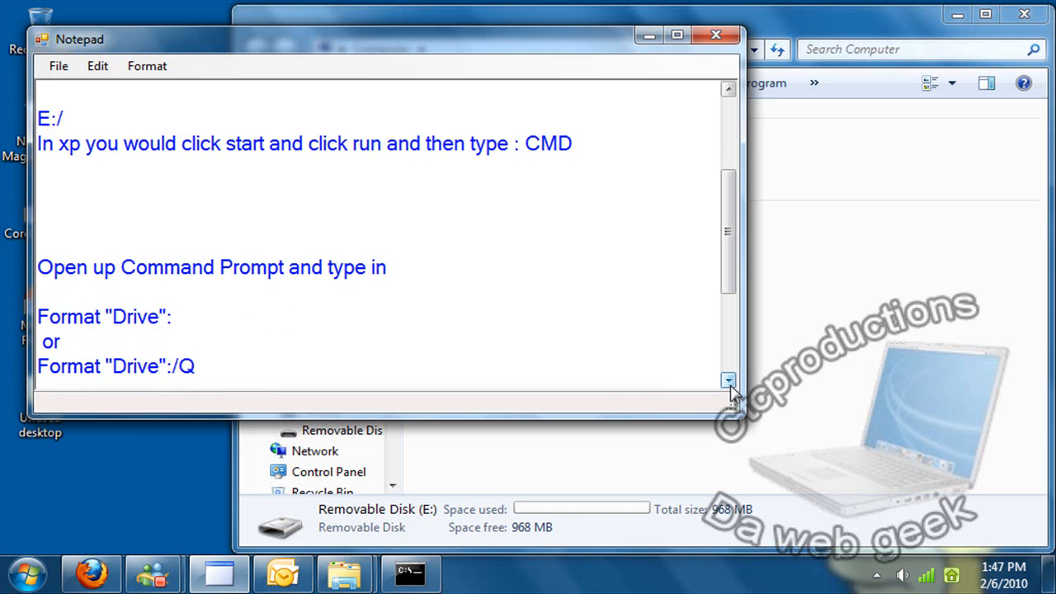
pyautogui.scroll(-3)
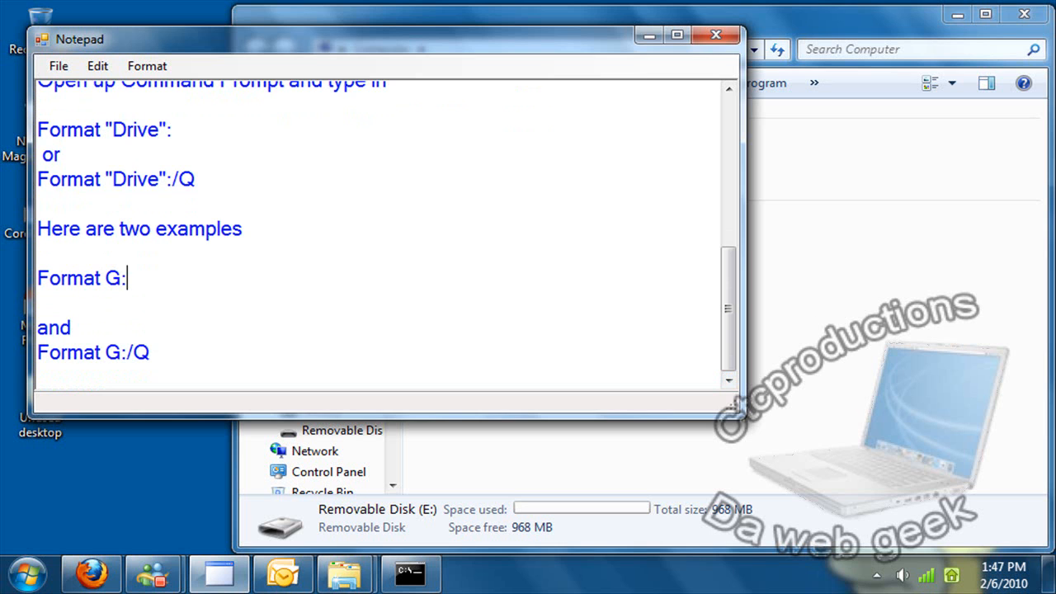
# Step: Put Format G: and Format G:/Q on consecutive lines, then switch to Command Prompt
pyautogui.write('/')
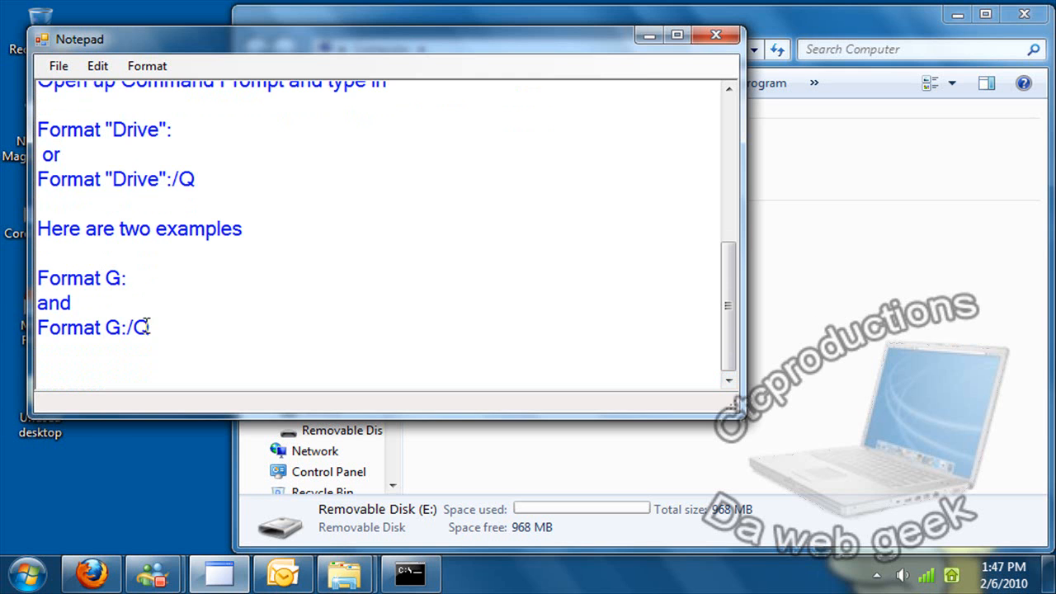
pyautogui.moveTo(37, 277); pyautogui.dragTo(149, 338)
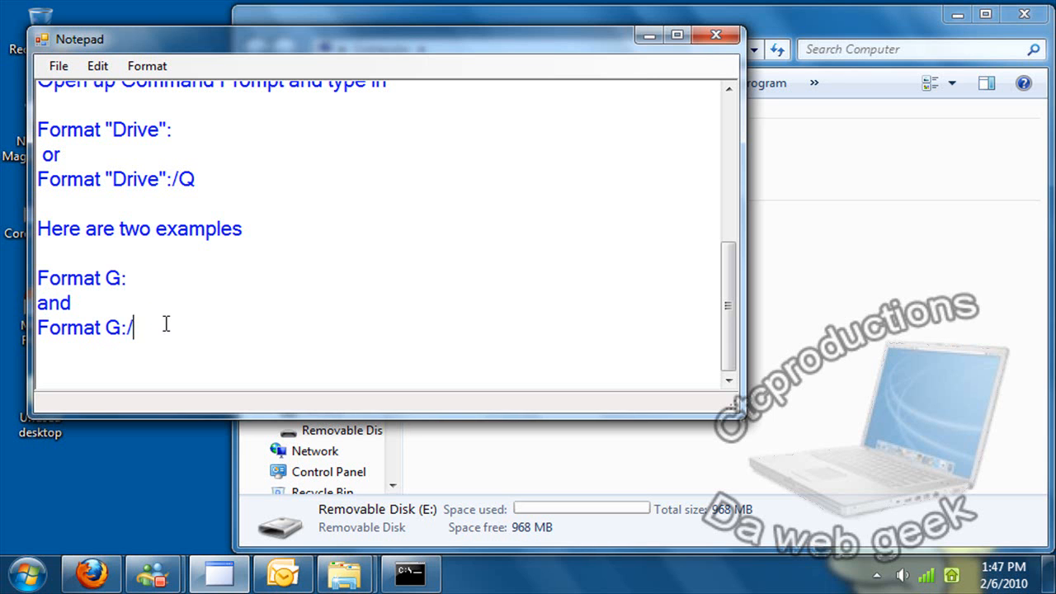
pyautogui.write('Q')
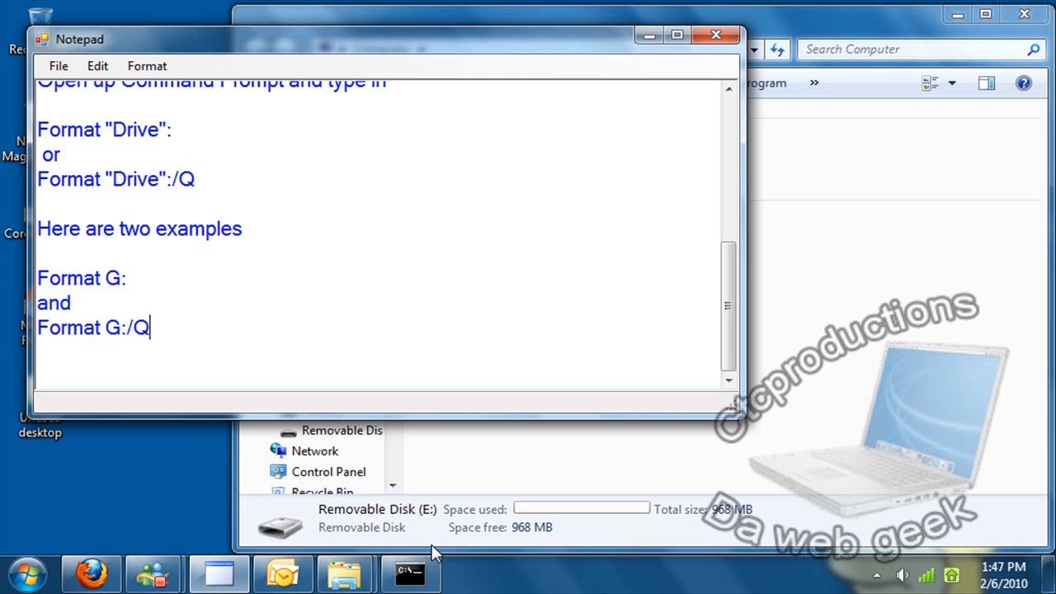
pyautogui.click(409, 574)
pyautogui.write('Format E:/')
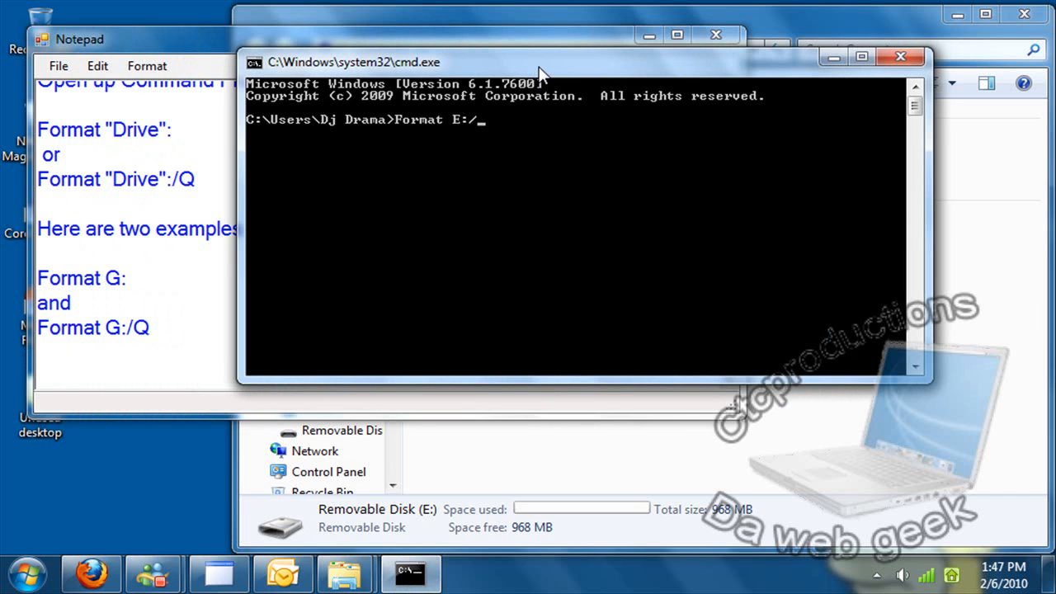
# Step: Trim the command to 'Format E:' and run it
pyautogui.press('Backspace')
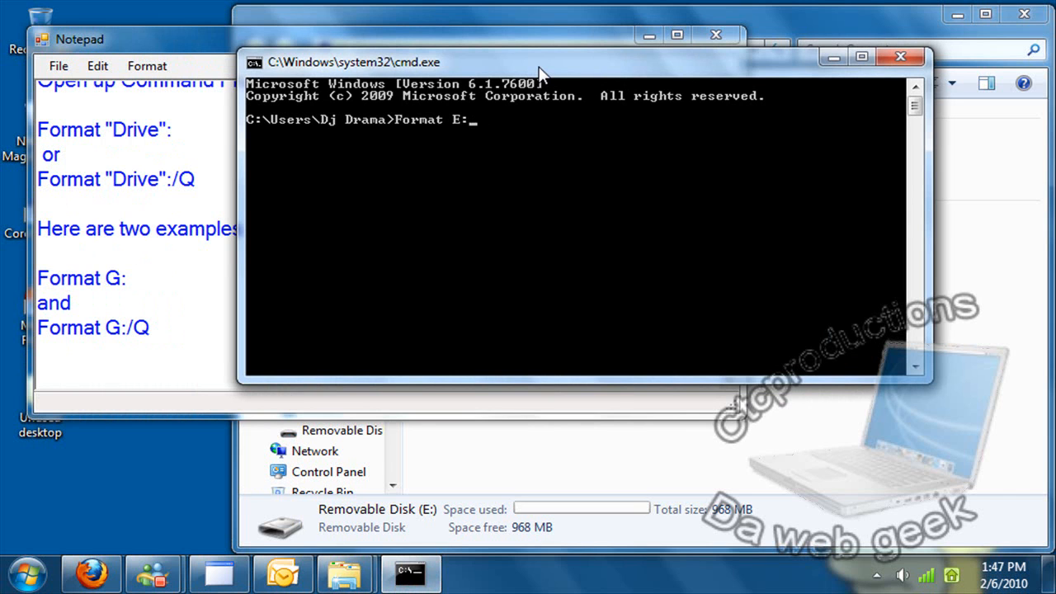
pyautogui.press('enter')
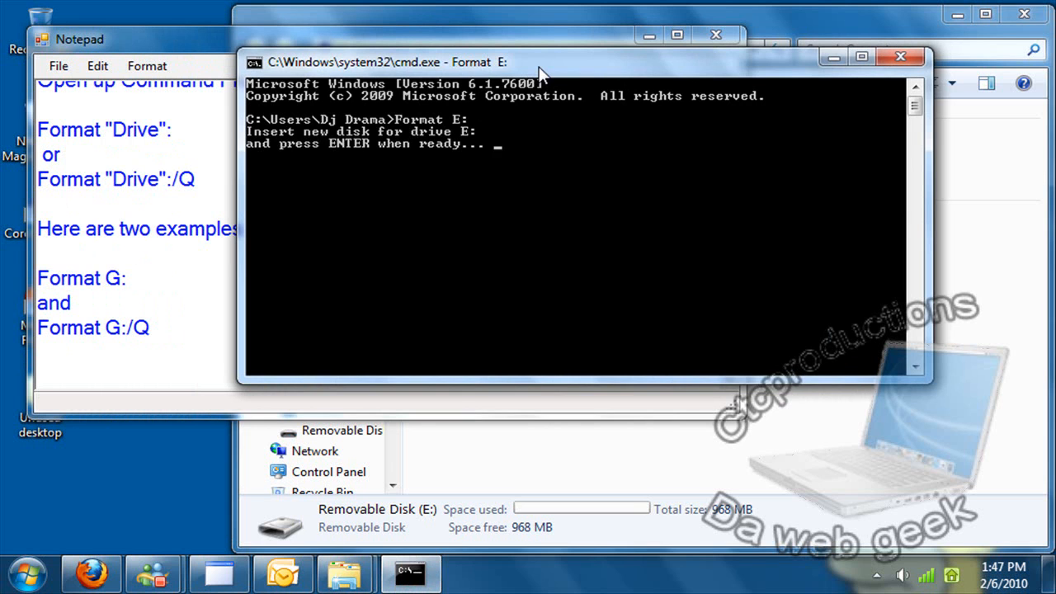
pyautogui.moveTo(508, 188)
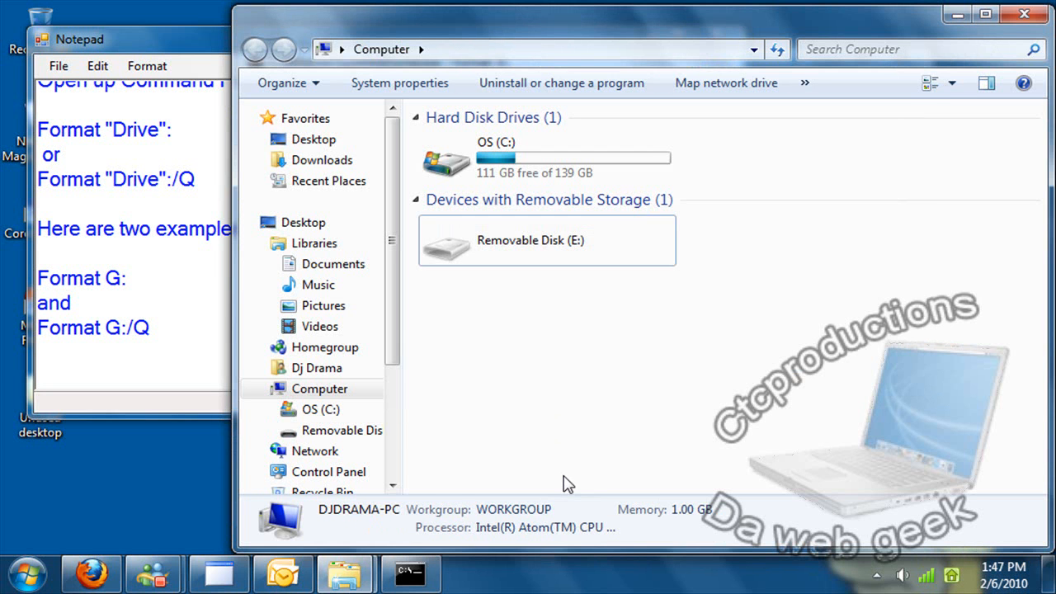
pyautogui.moveTo(544, 256)
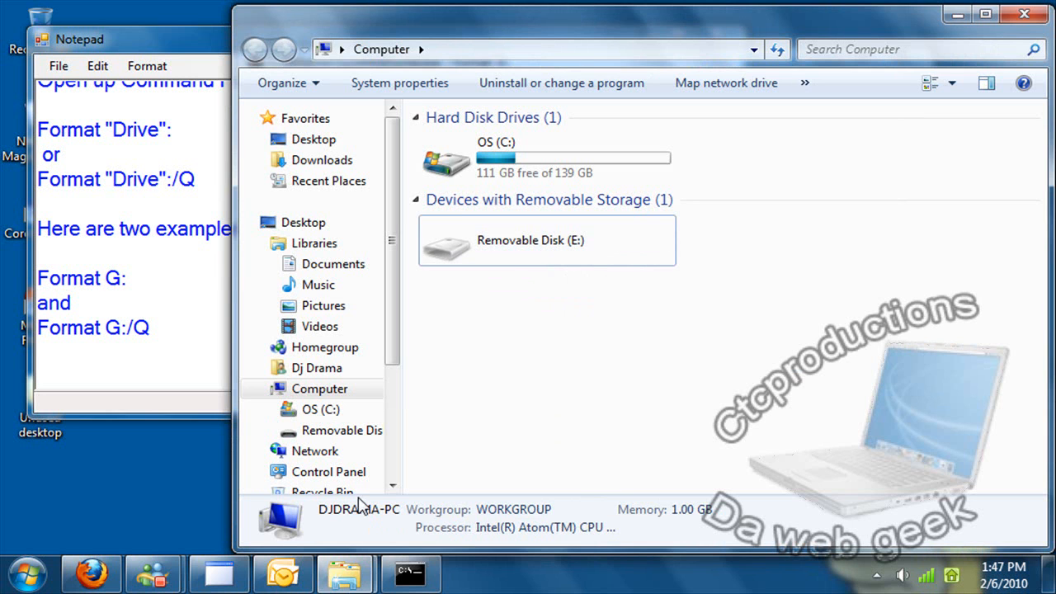
# Step: Select Removable Disk (E:) in the Computer window
pyautogui.click(554, 241)
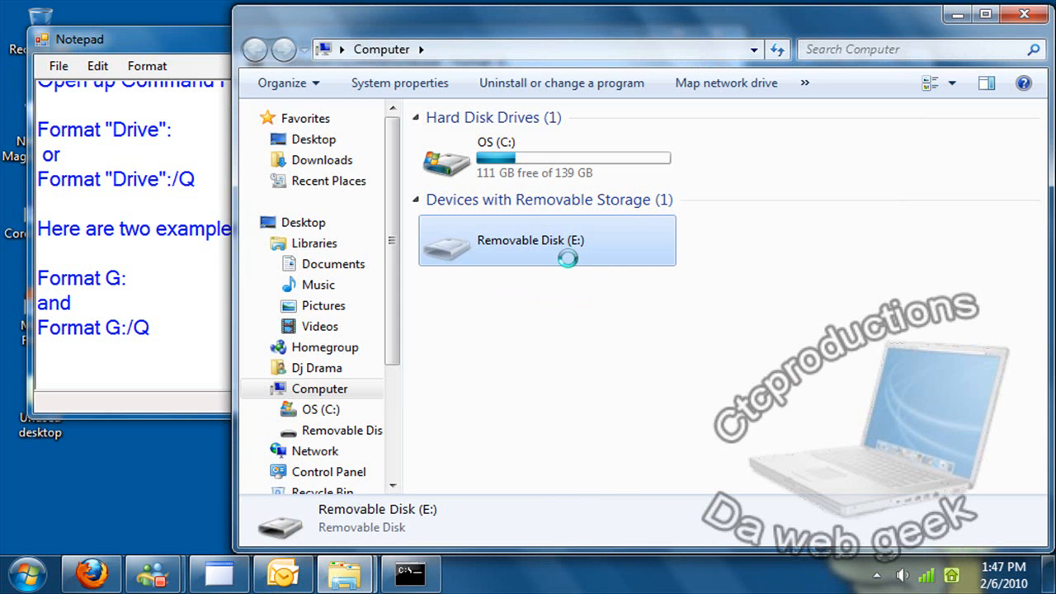
pyautogui.rightClick(546, 241)
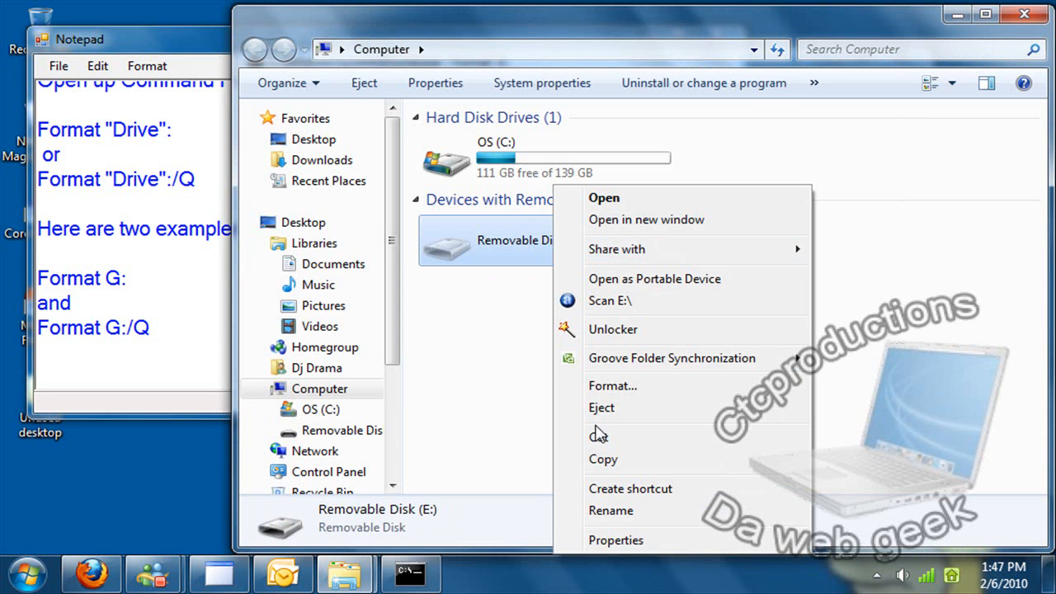
pyautogui.click(599, 230)
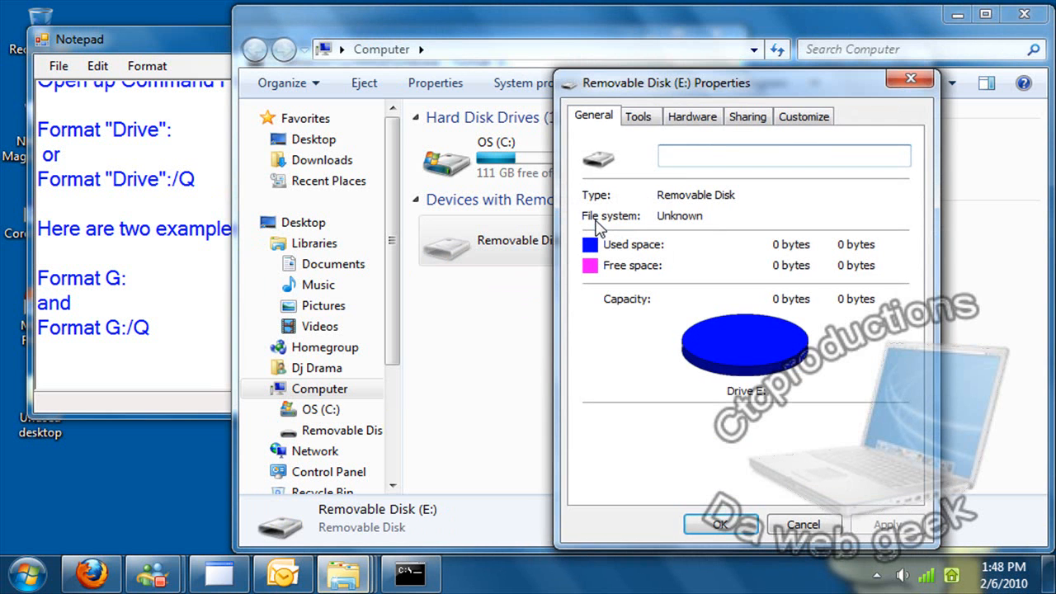
pyautogui.moveTo(843, 265)
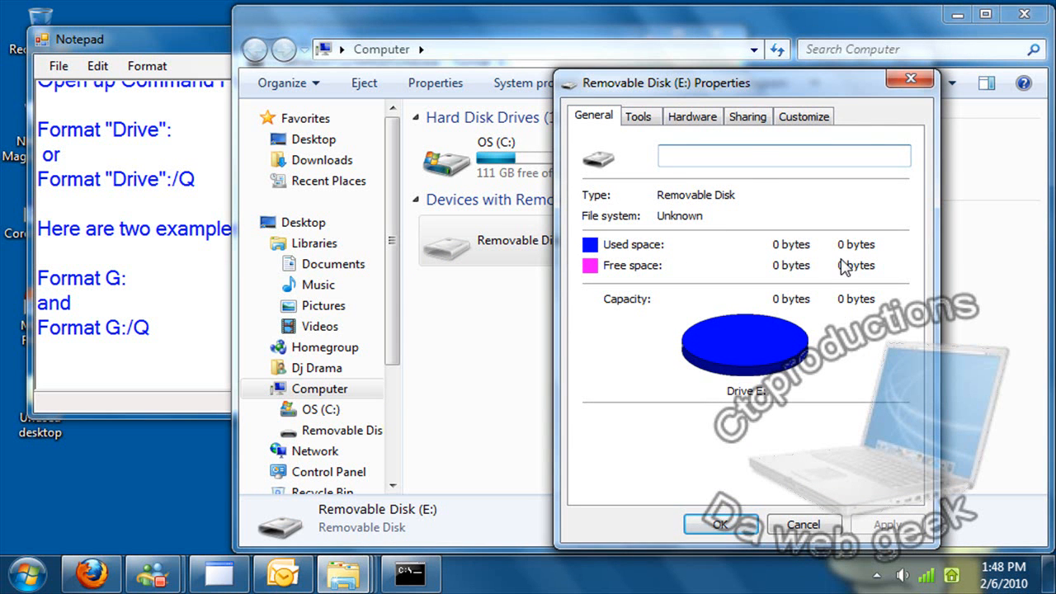
pyautogui.moveTo(891, 109)
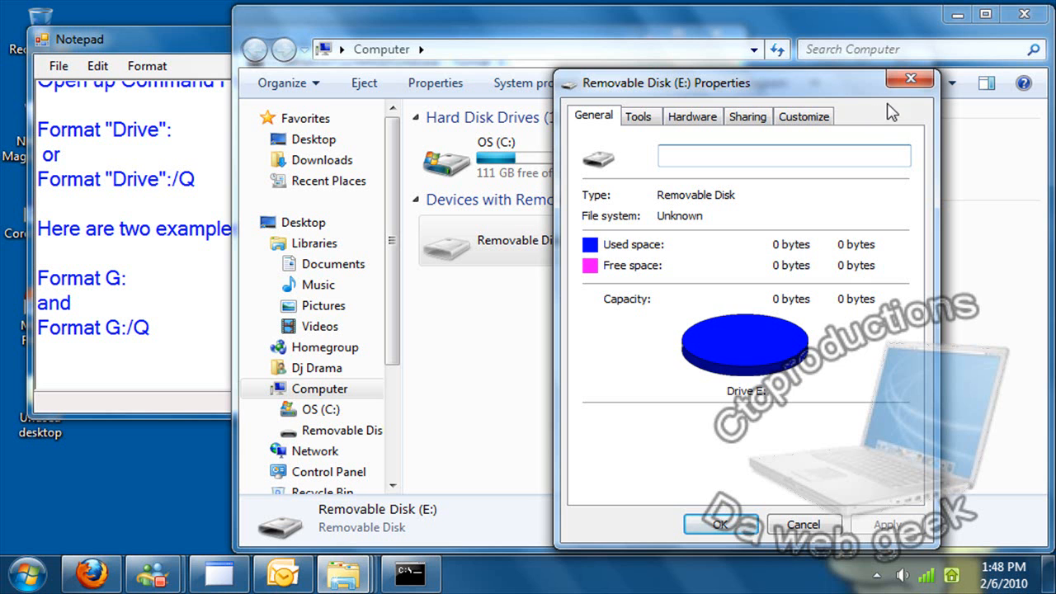
pyautogui.click(640, 115)
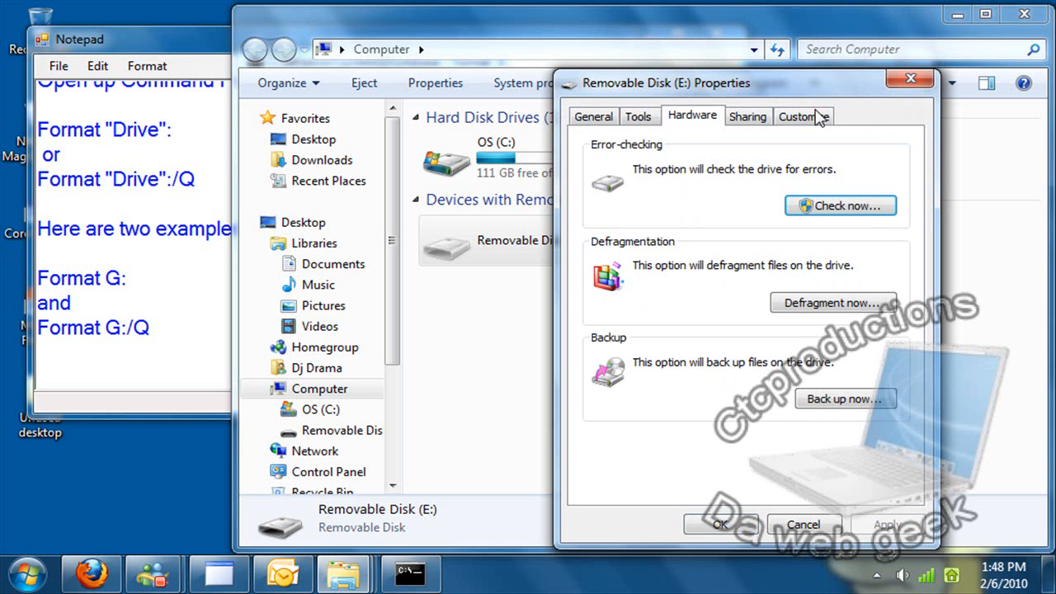
pyautogui.click(803, 116)
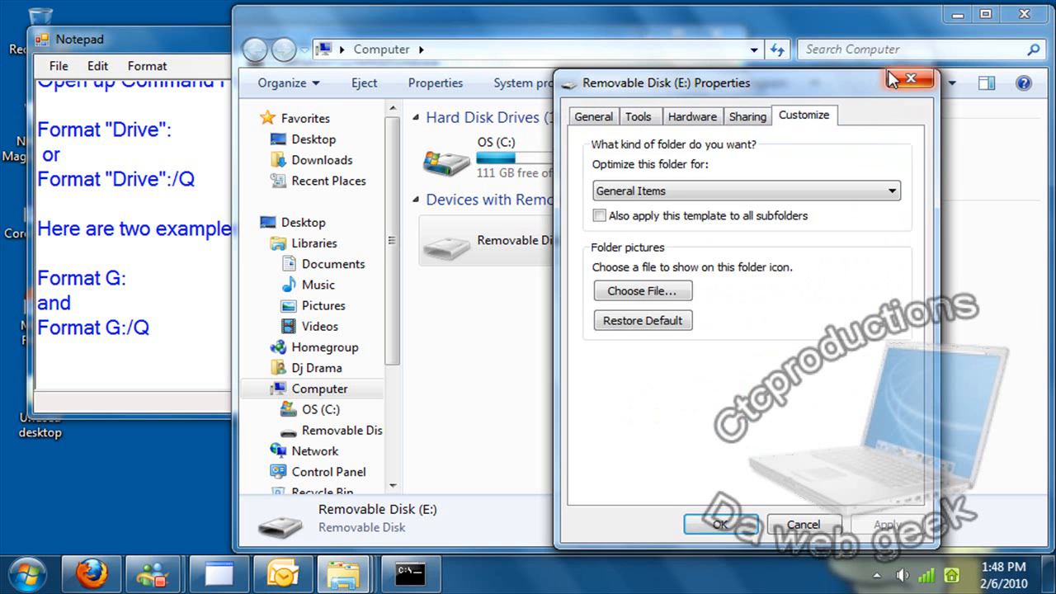
pyautogui.click(909, 79)
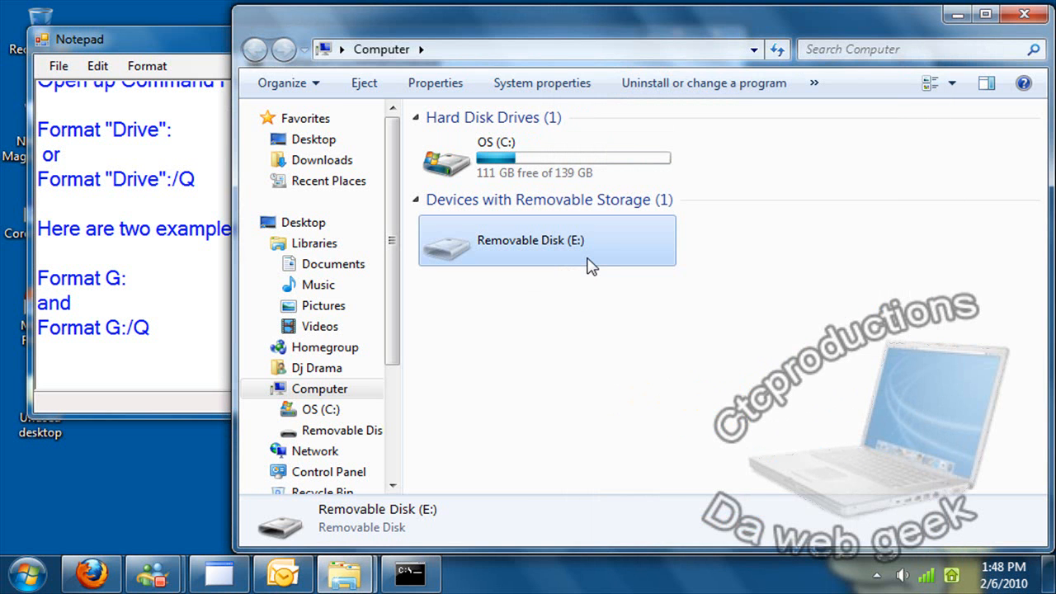
# Step: Reopen Removable Disk (E:) past the Insert disk and AutoPlay prompts so it reports 968 MB free
pyautogui.doubleClick(547, 241)
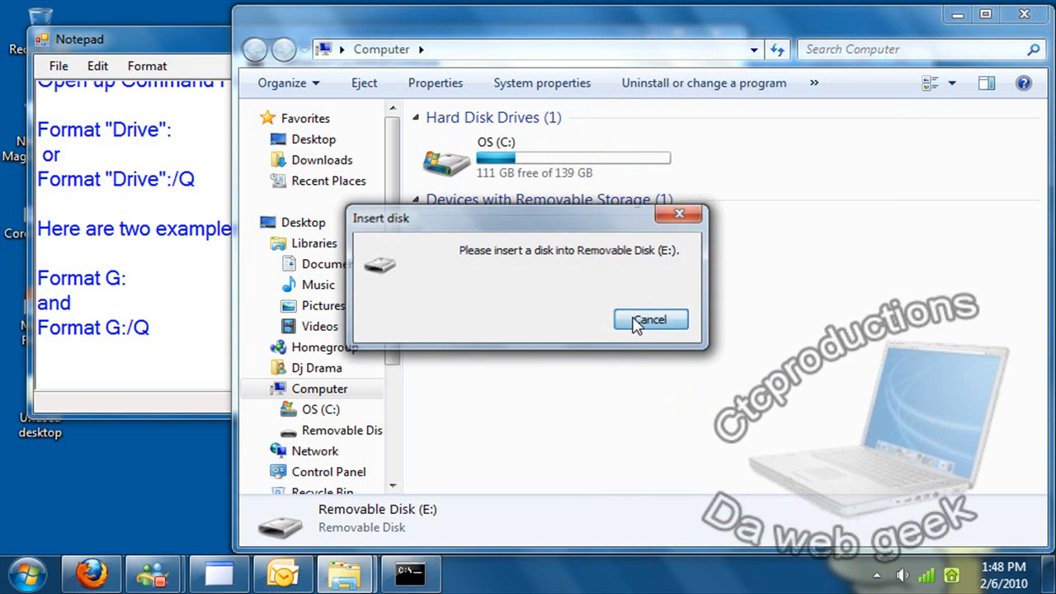
pyautogui.click(650, 320)
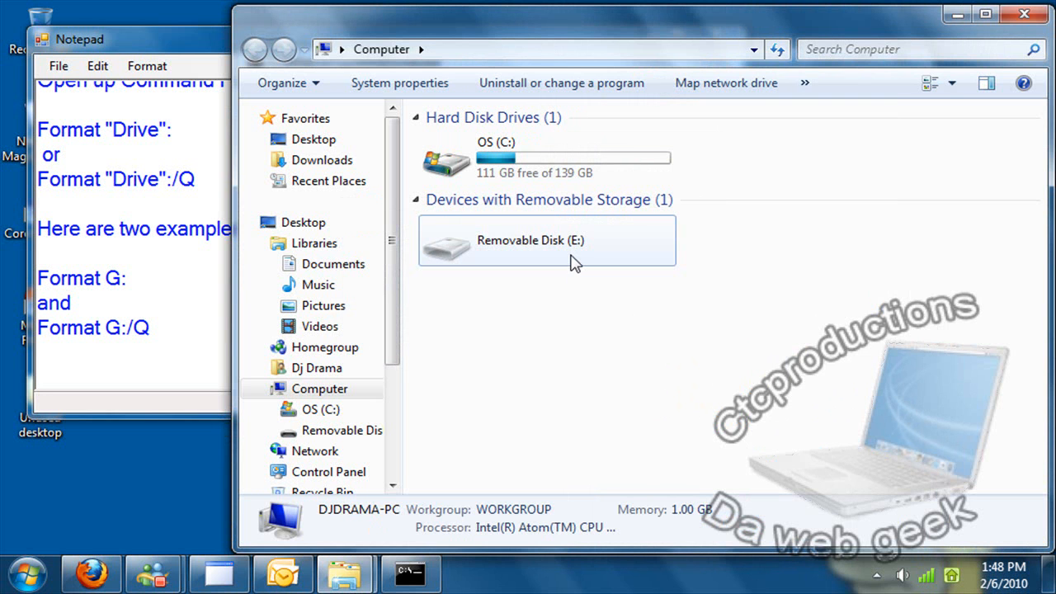
pyautogui.doubleClick(547, 240)
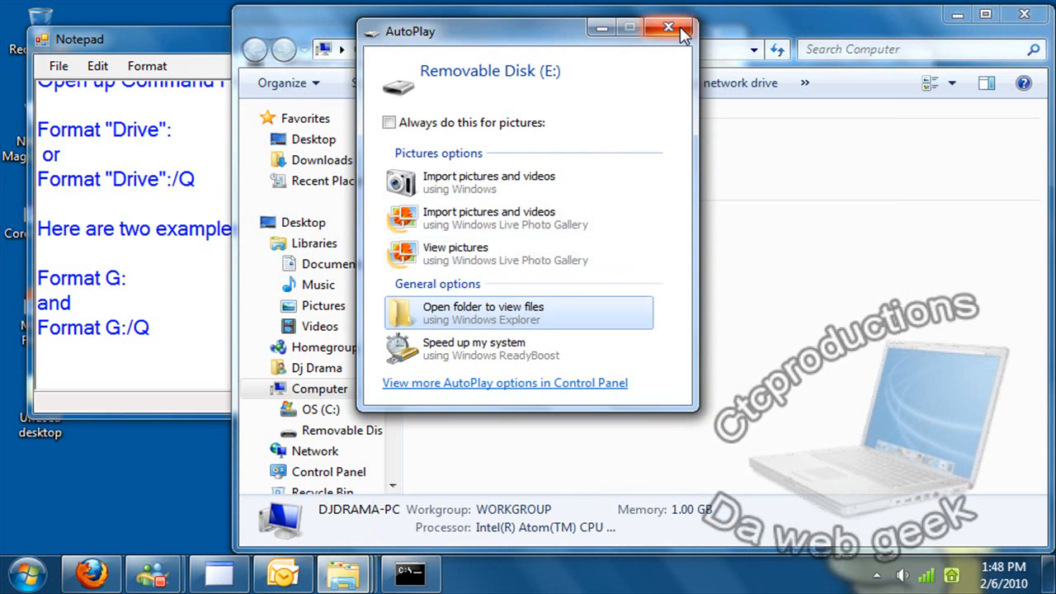
pyautogui.click(663, 27)
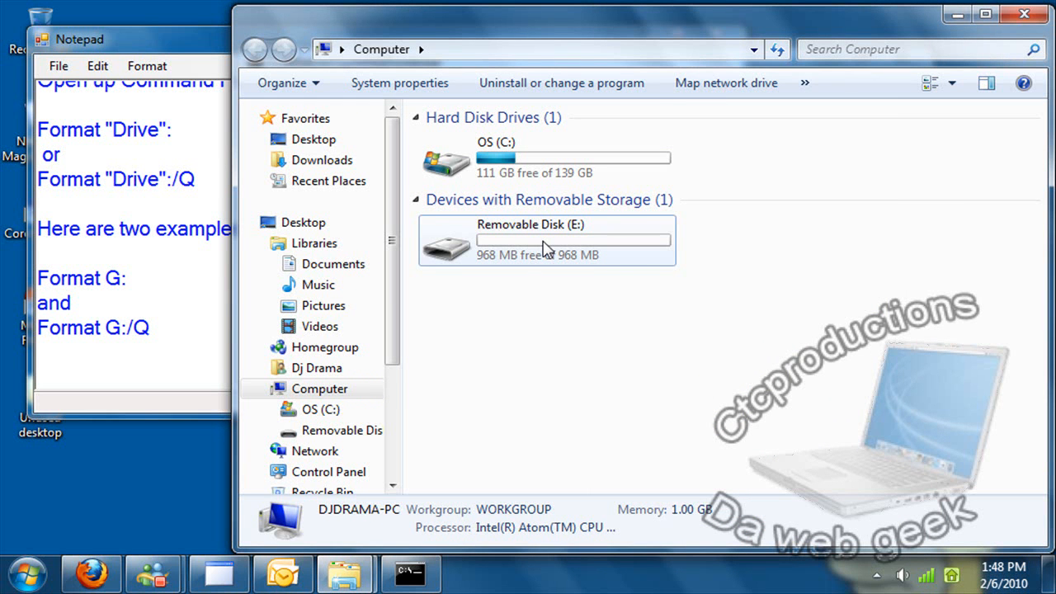
pyautogui.moveTo(491, 264)
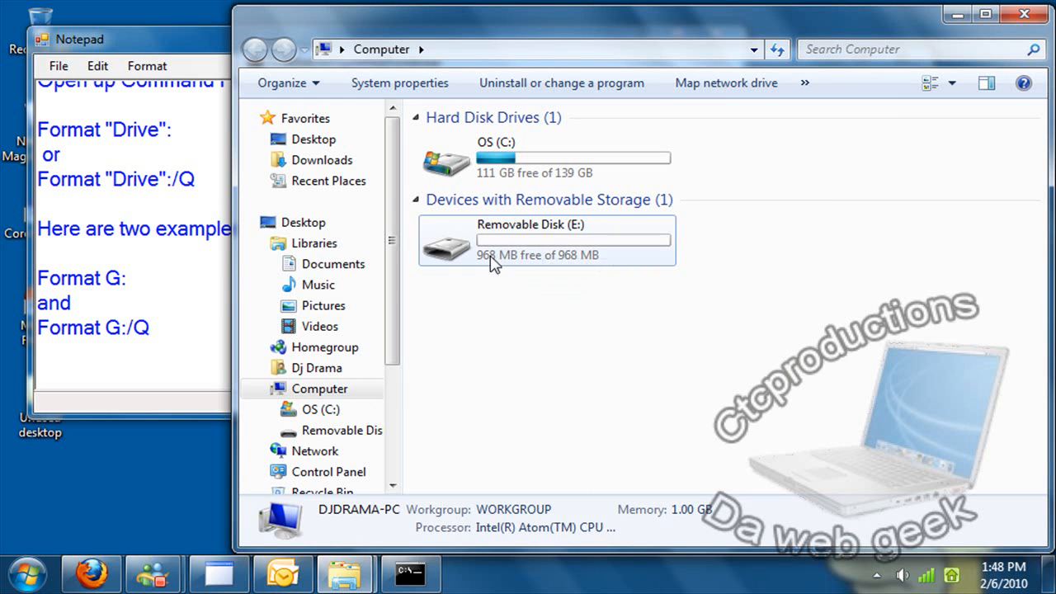
pyautogui.moveTo(578, 263)
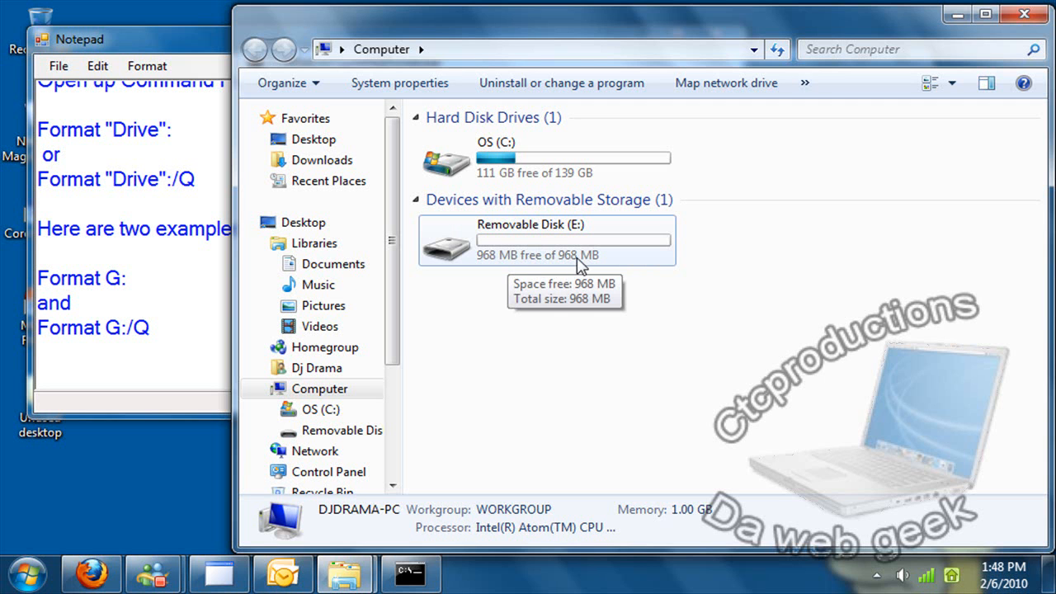
pyautogui.moveTo(835, 105)
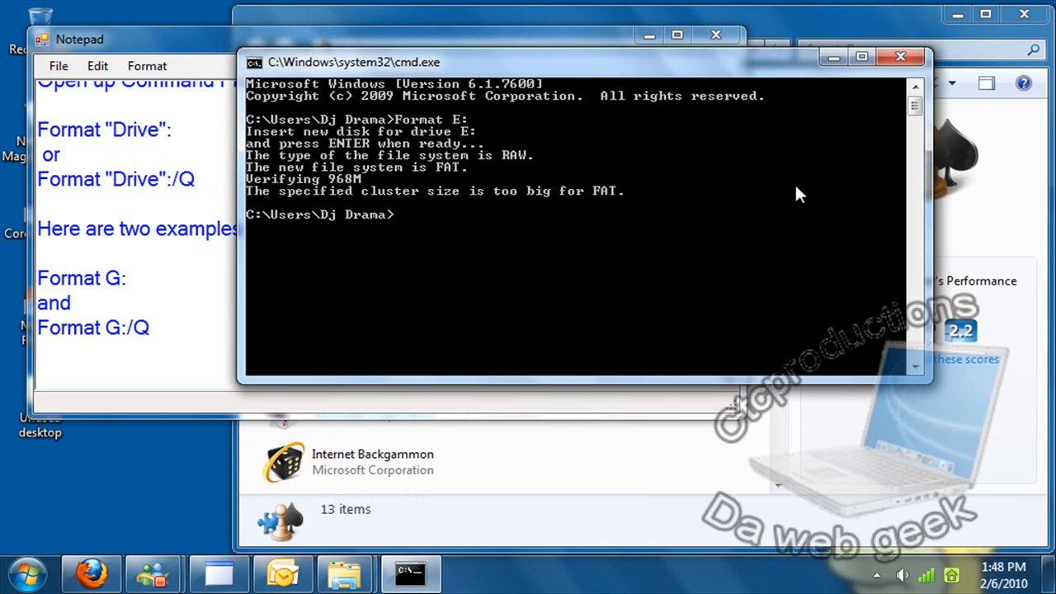
pyautogui.moveTo(292, 158)
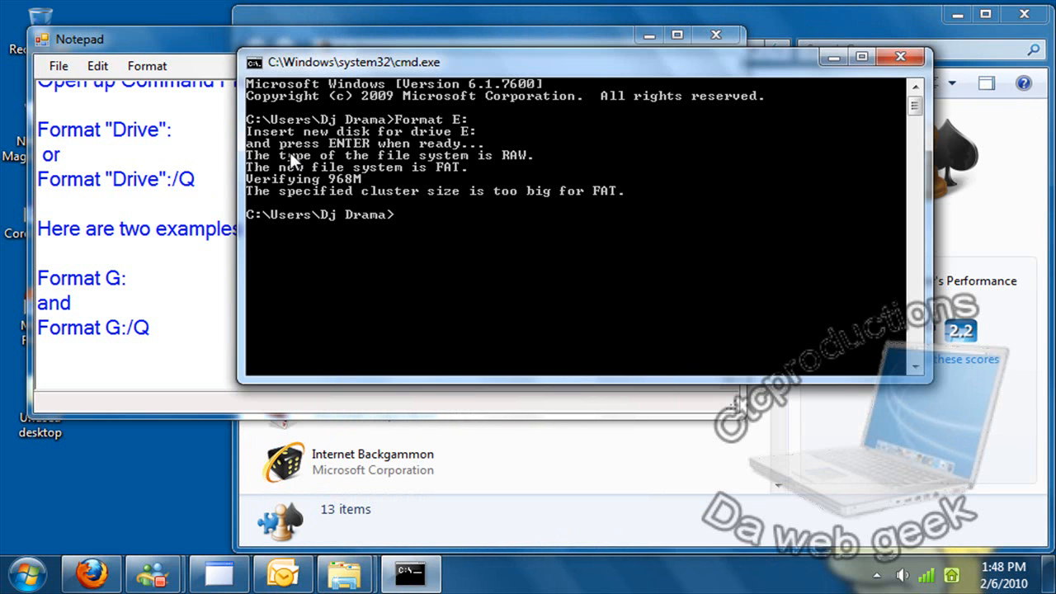
pyautogui.moveTo(419, 182)
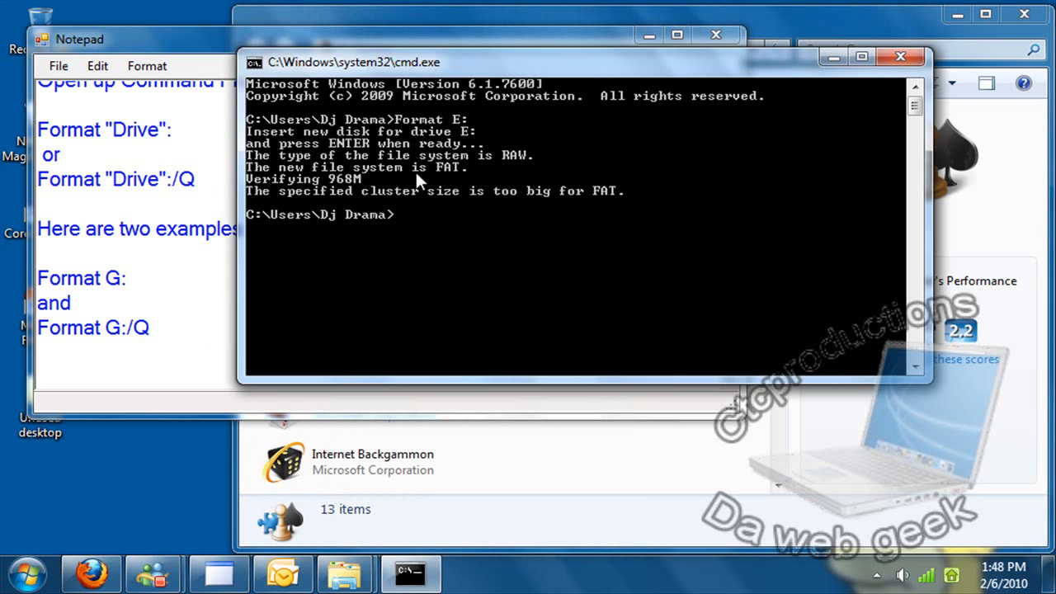
pyautogui.moveTo(419, 196)
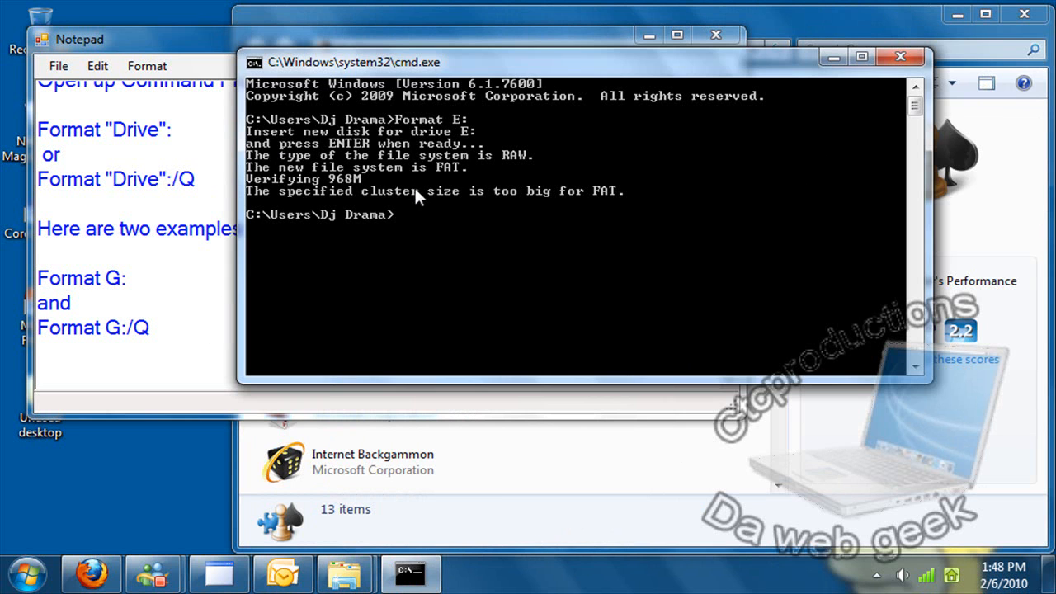
# Step: Review the Format E: output and close the Command Prompt window
pyautogui.write('For')
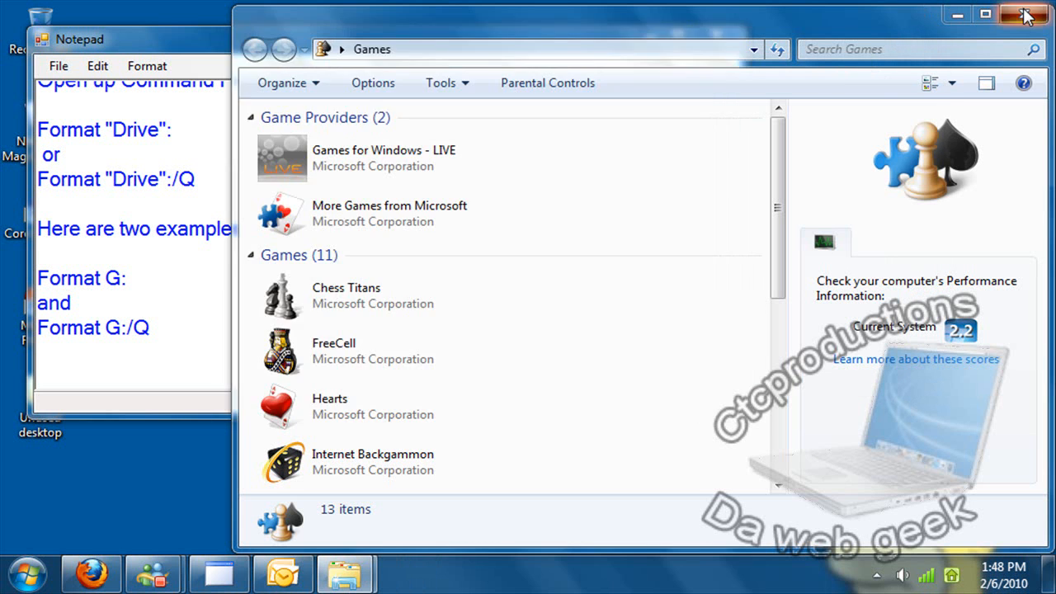
# Step: Close the Games Explorer window and maximize the Notepad notes
pyautogui.click(1026, 10)
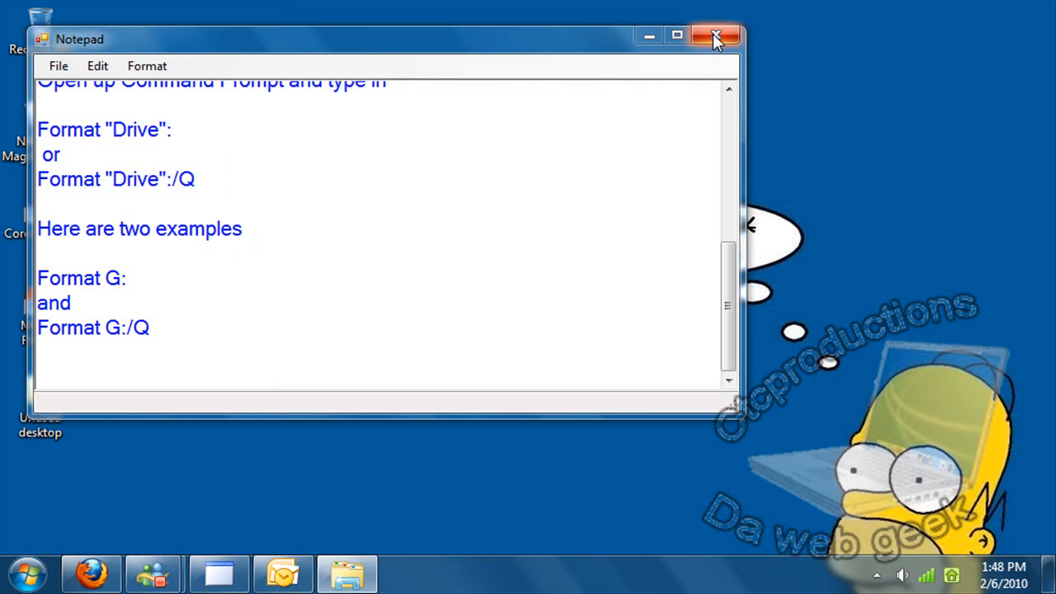
pyautogui.moveTo(722, 152)
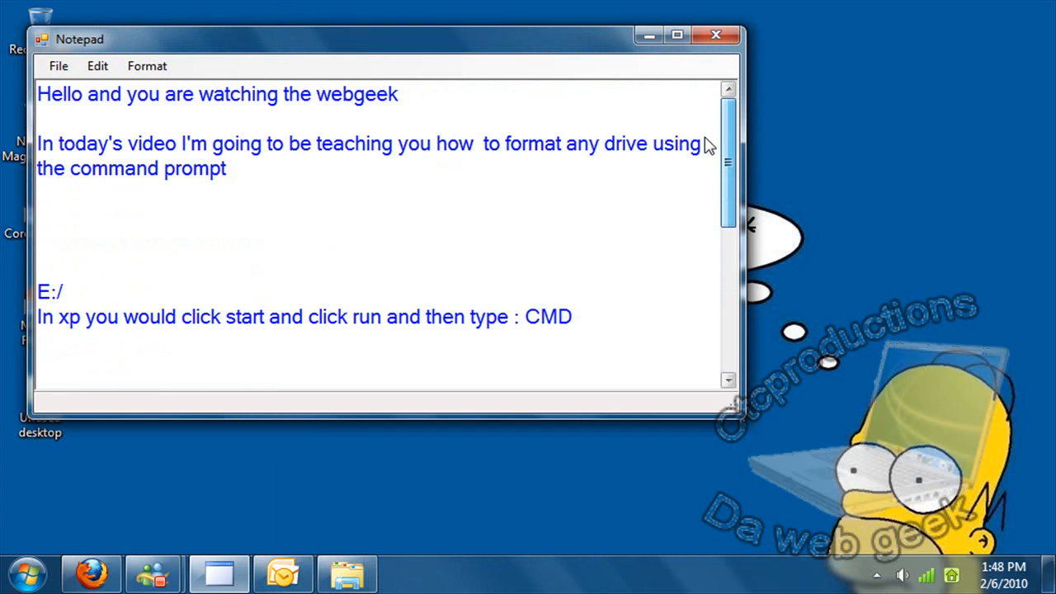
pyautogui.click(677, 33)
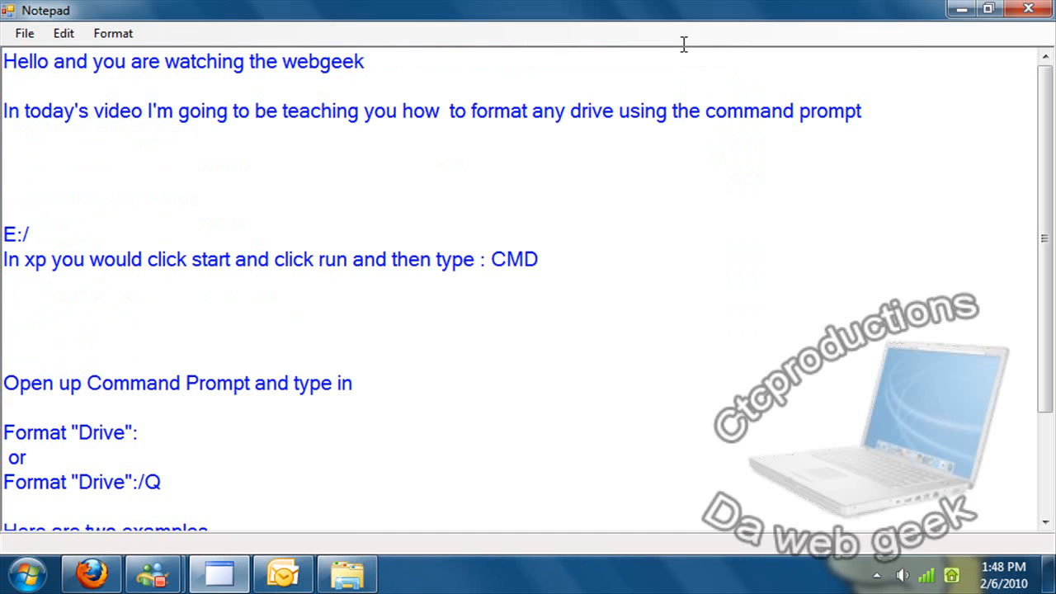
pyautogui.moveTo(493, 160)
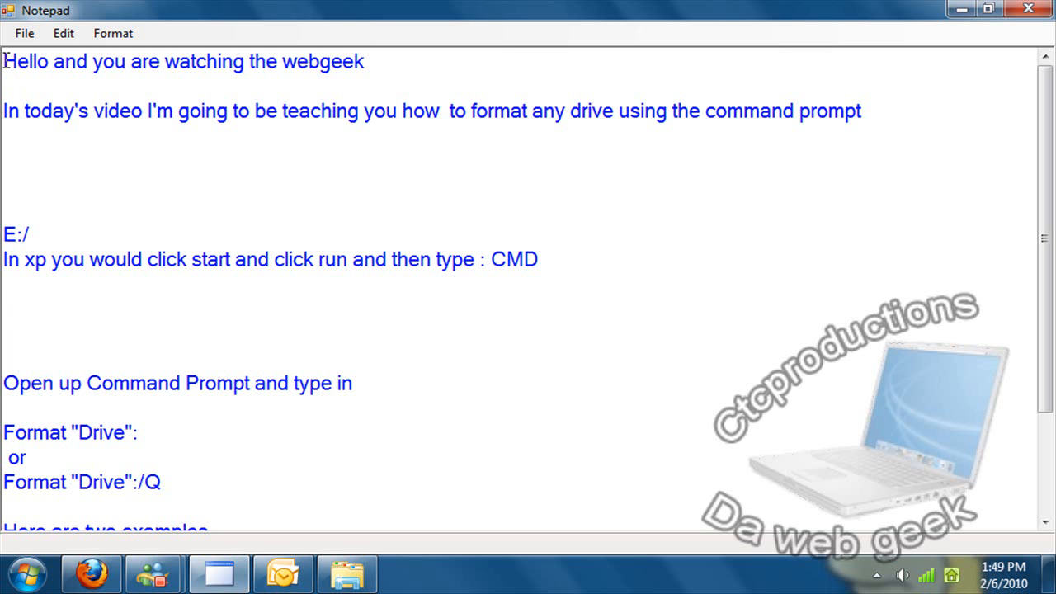
# Step: Scroll through the format instructions and show the File menu's open, save and exit commands
pyautogui.scroll(-3)
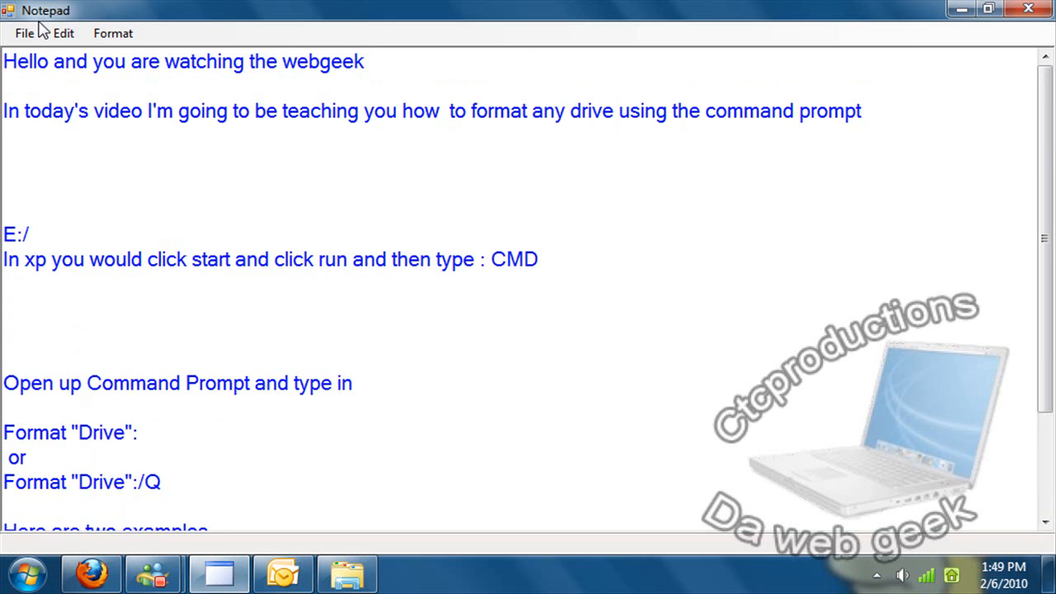
pyautogui.click(31, 33)
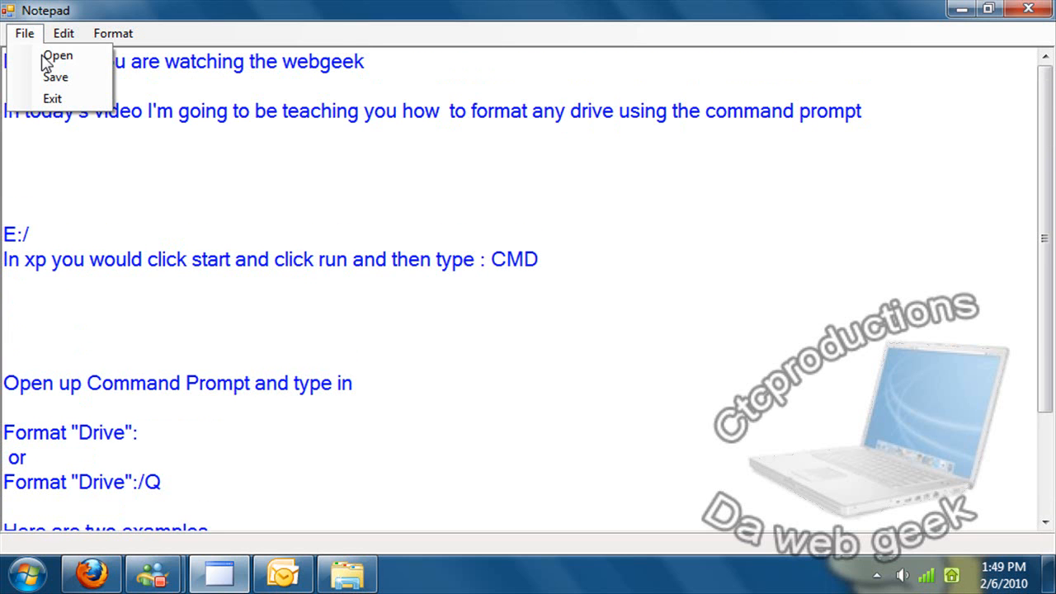